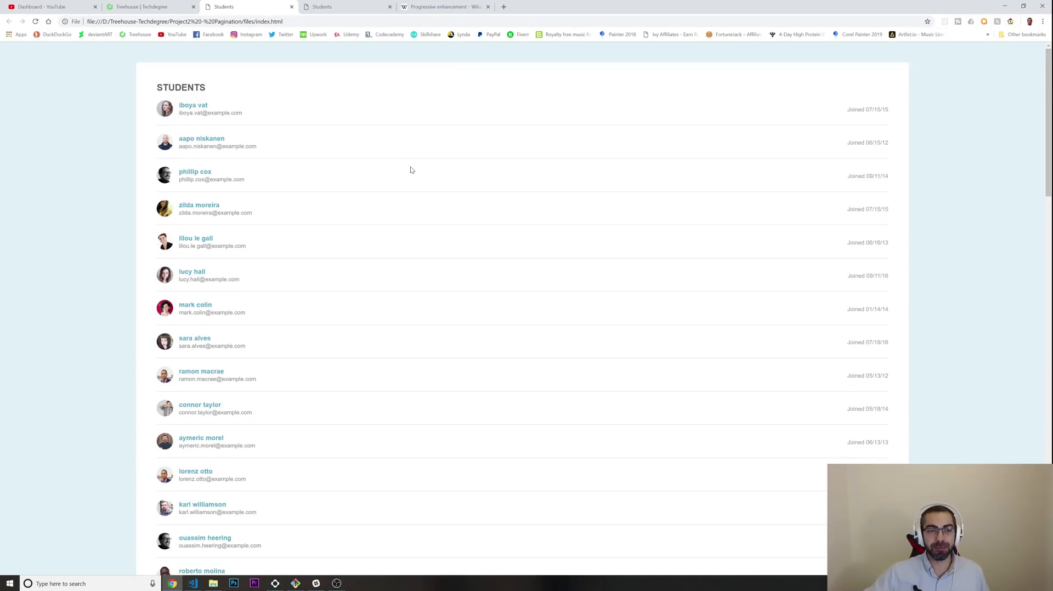
pyautogui.moveTo(468, 351)
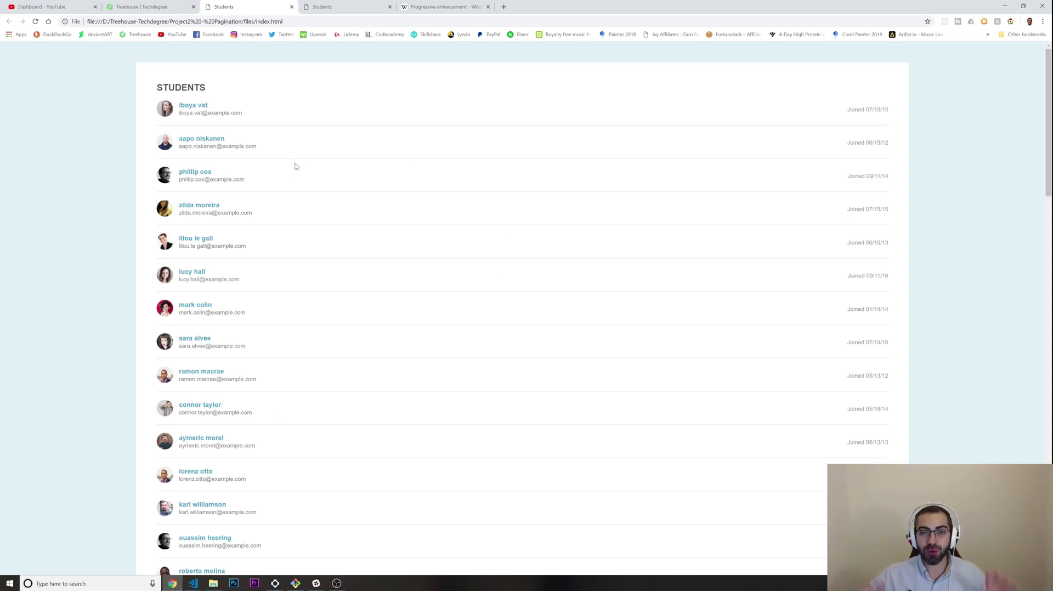
pyautogui.moveTo(412, 185)
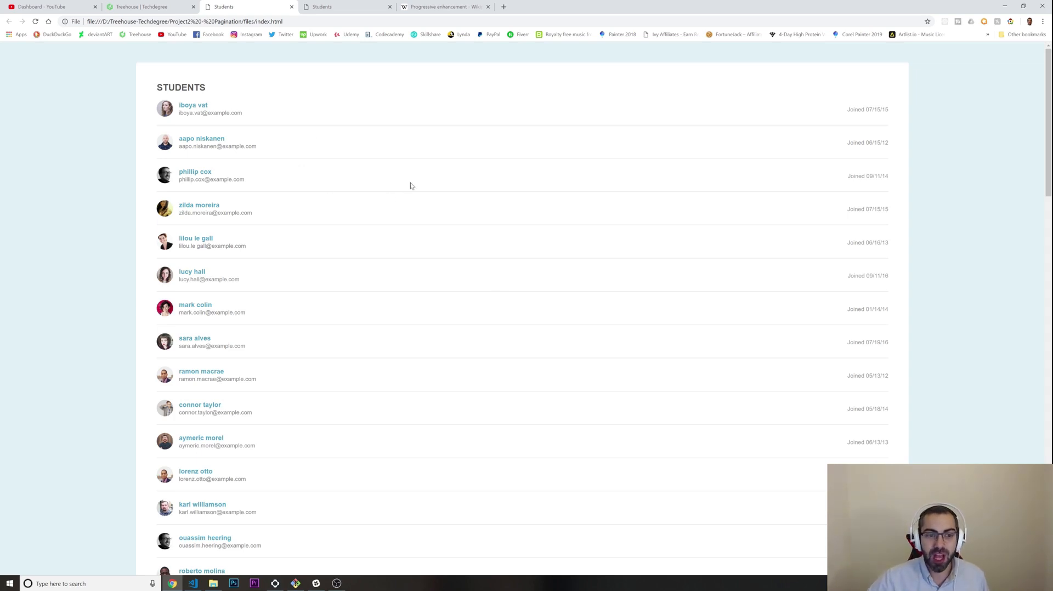
pyautogui.moveTo(566, 206)
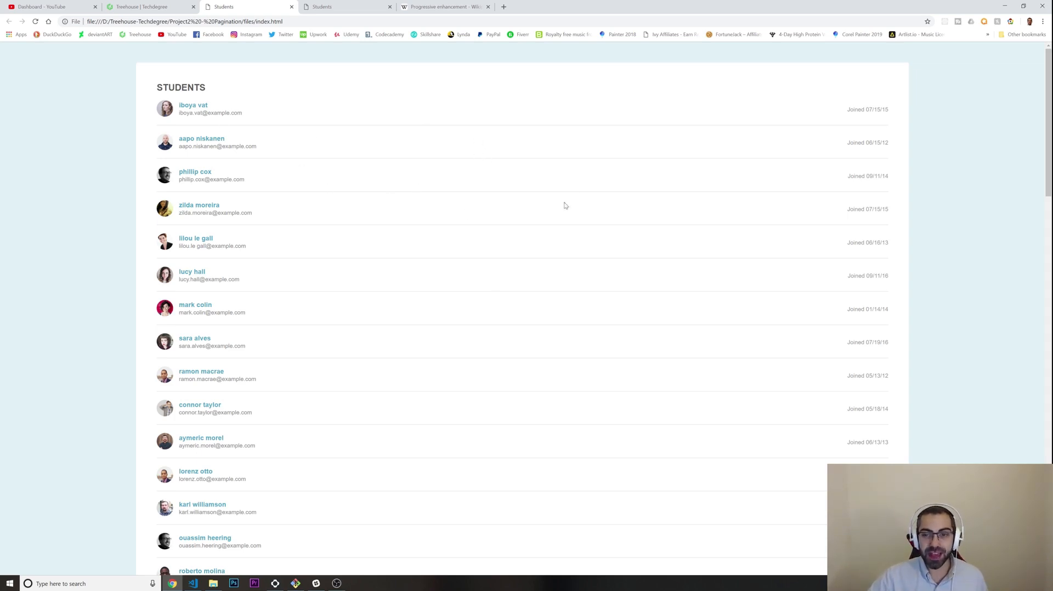
# Step: Scroll through the full student list, then switch to the paginated Students tab
pyautogui.scroll(-3)
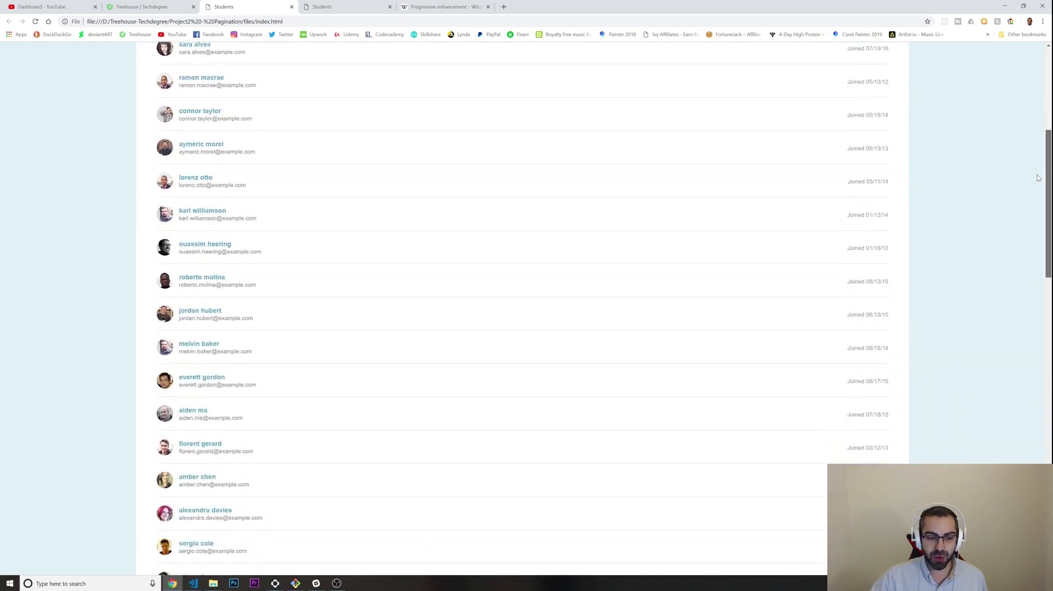
pyautogui.scroll(-3)
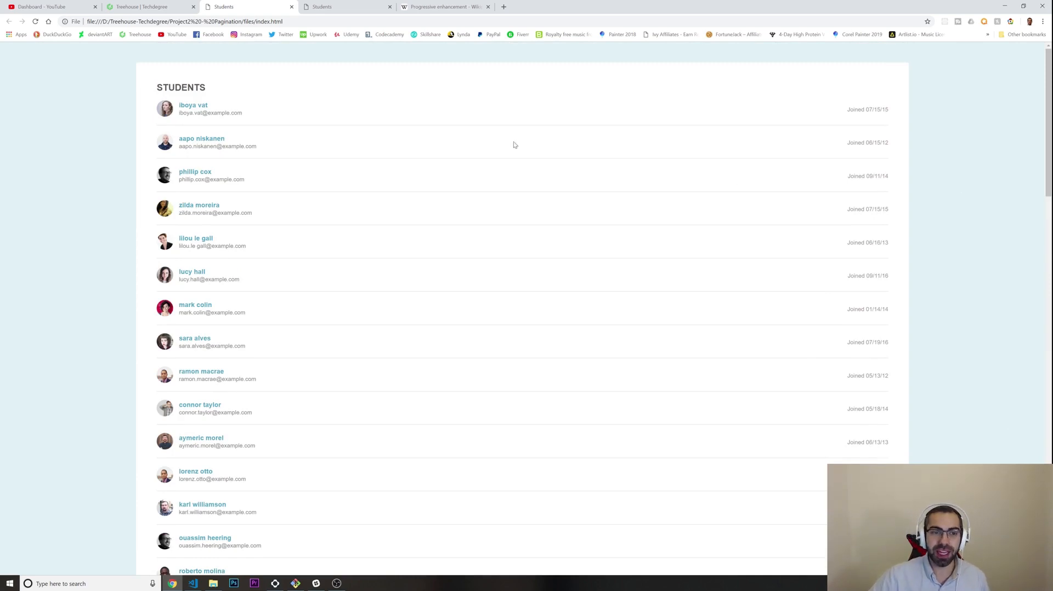
pyautogui.moveTo(257, 115)
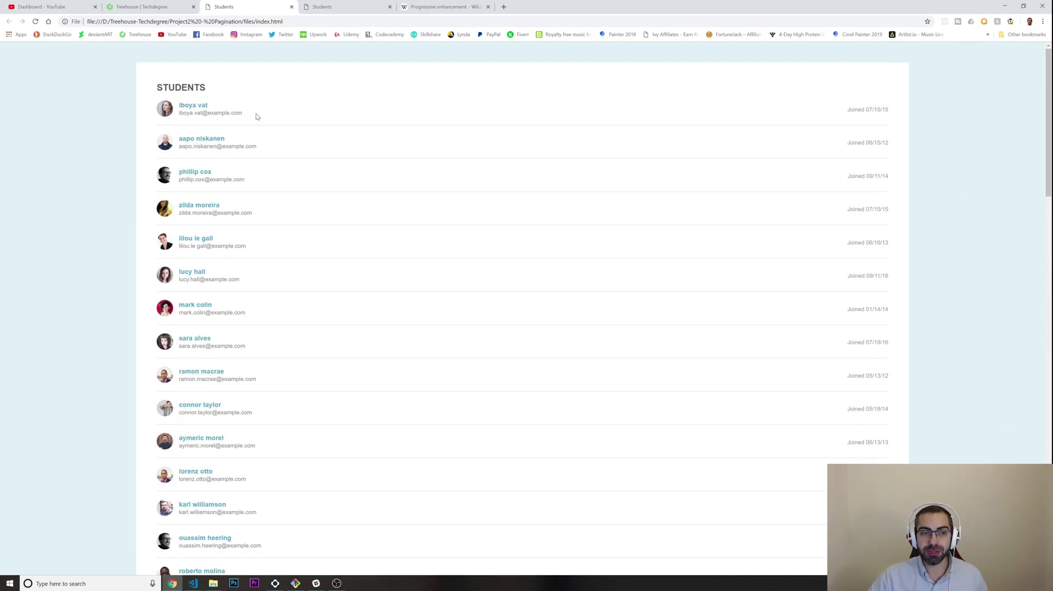
pyautogui.moveTo(300, 185)
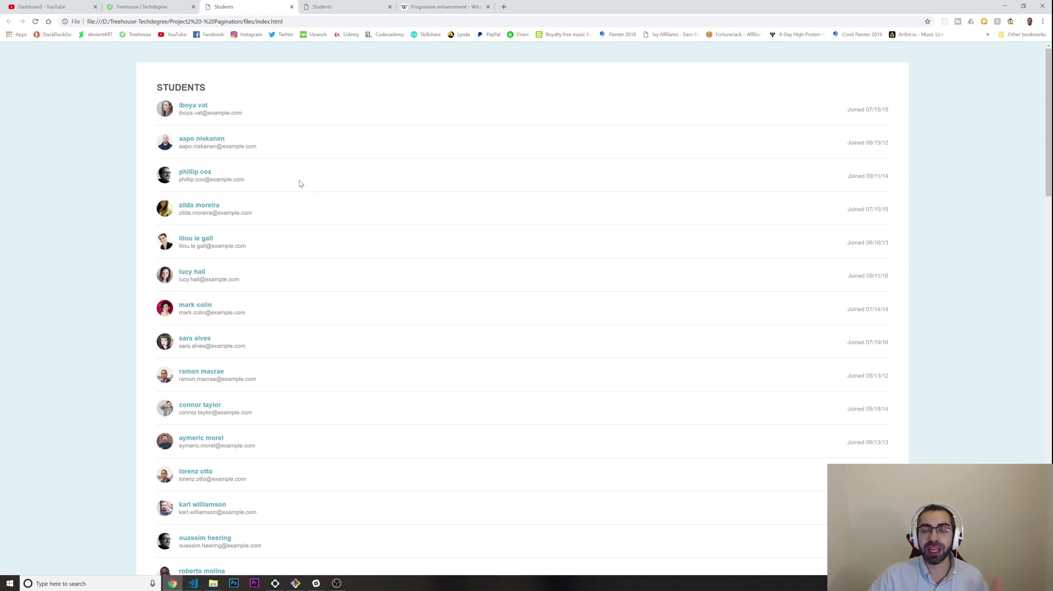
pyautogui.moveTo(374, 212)
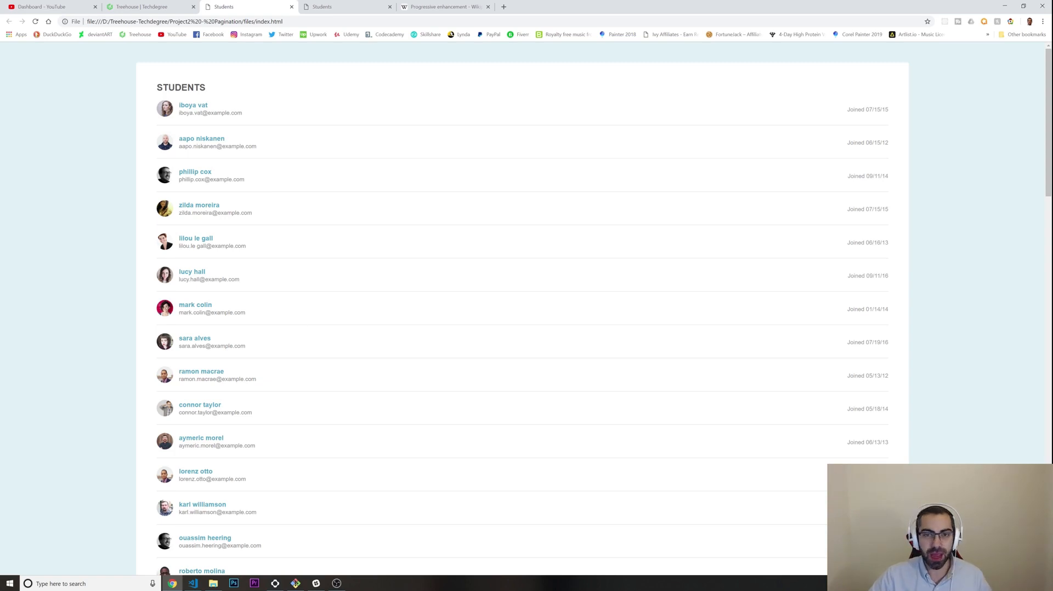
pyautogui.scroll(-3)
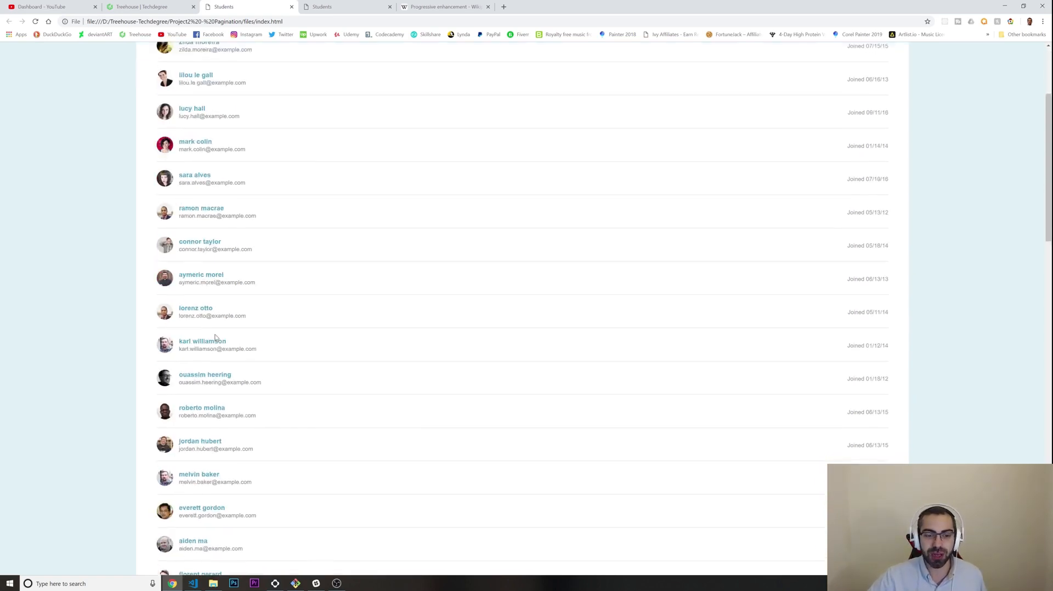
pyautogui.scroll(-3)
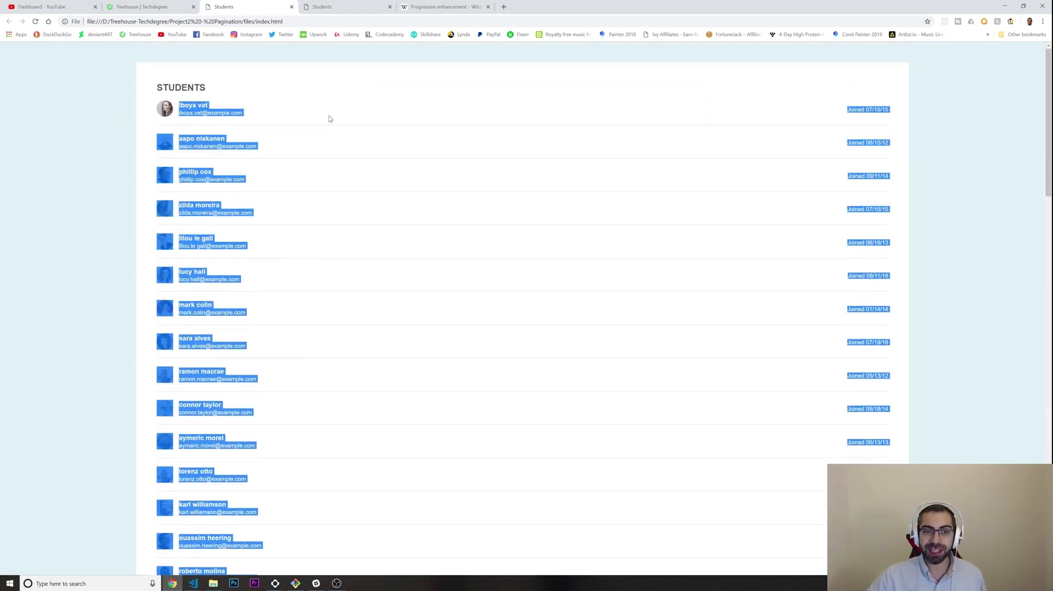
pyautogui.click(330, 118)
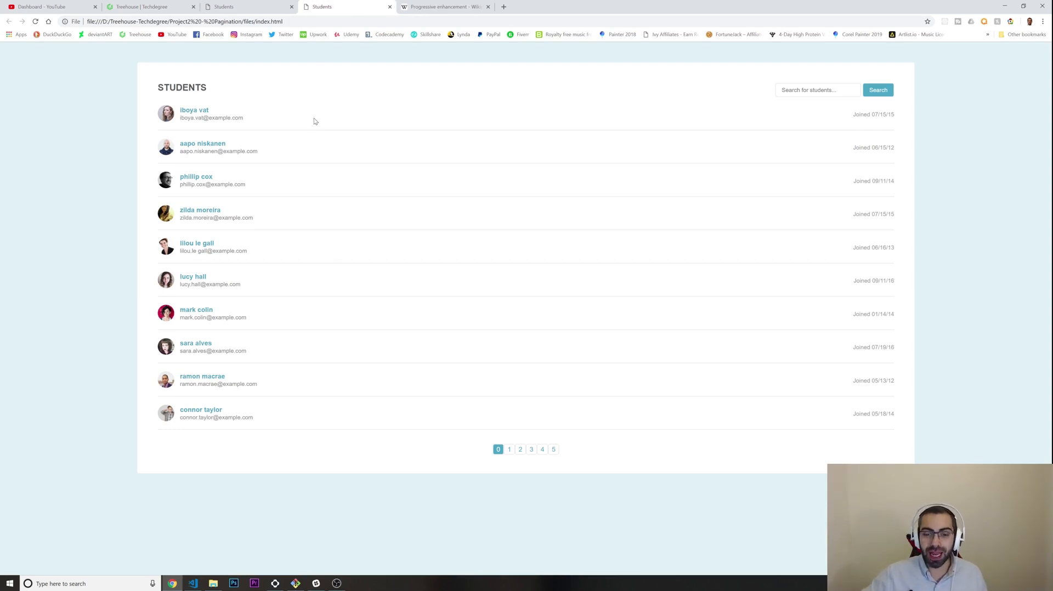
pyautogui.moveTo(145, 240)
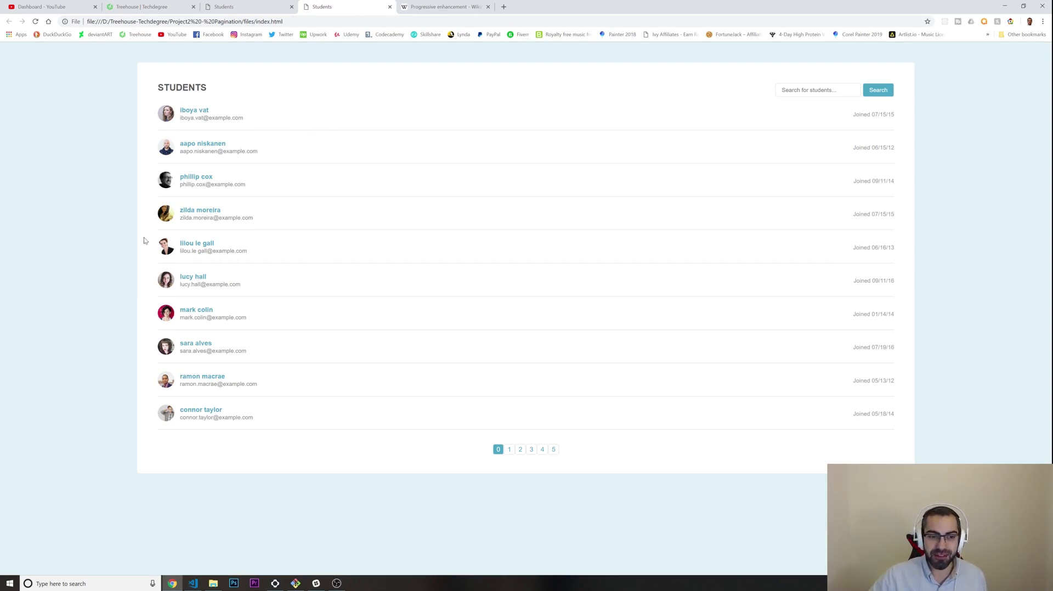
pyautogui.click(509, 449)
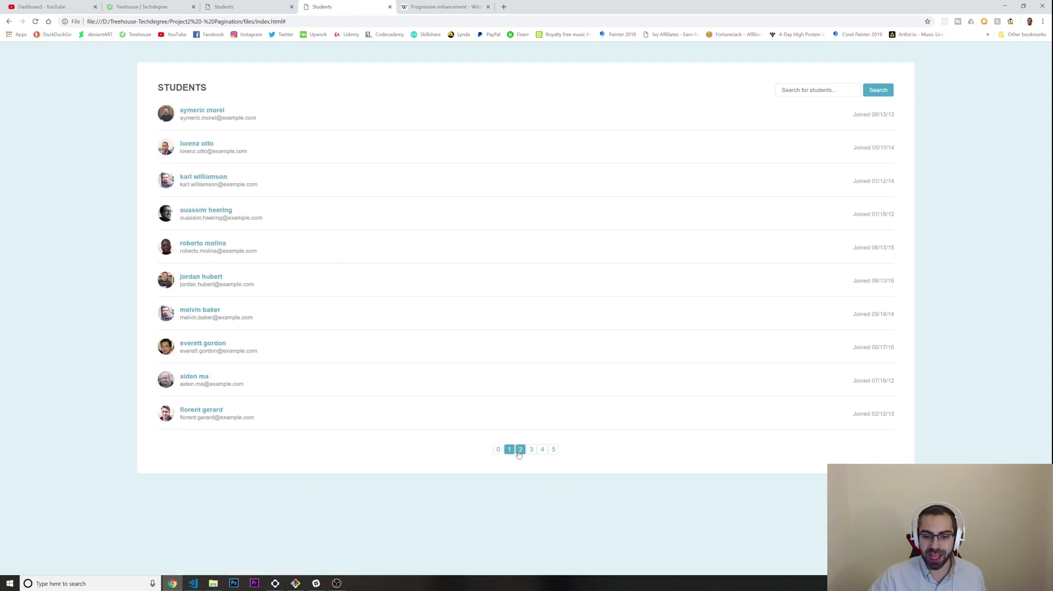
pyautogui.click(532, 449)
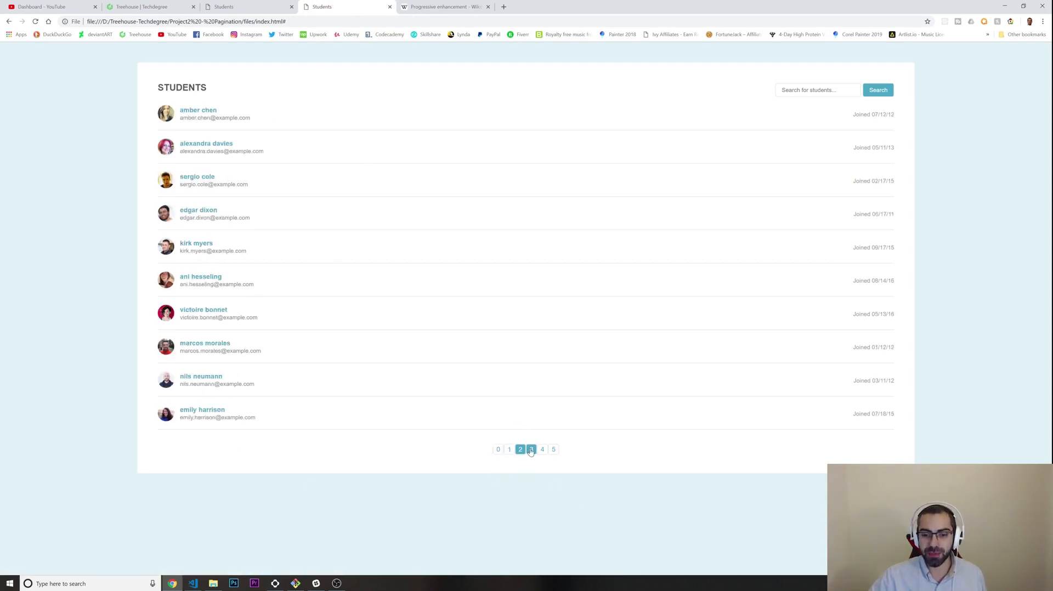
pyautogui.click(532, 450)
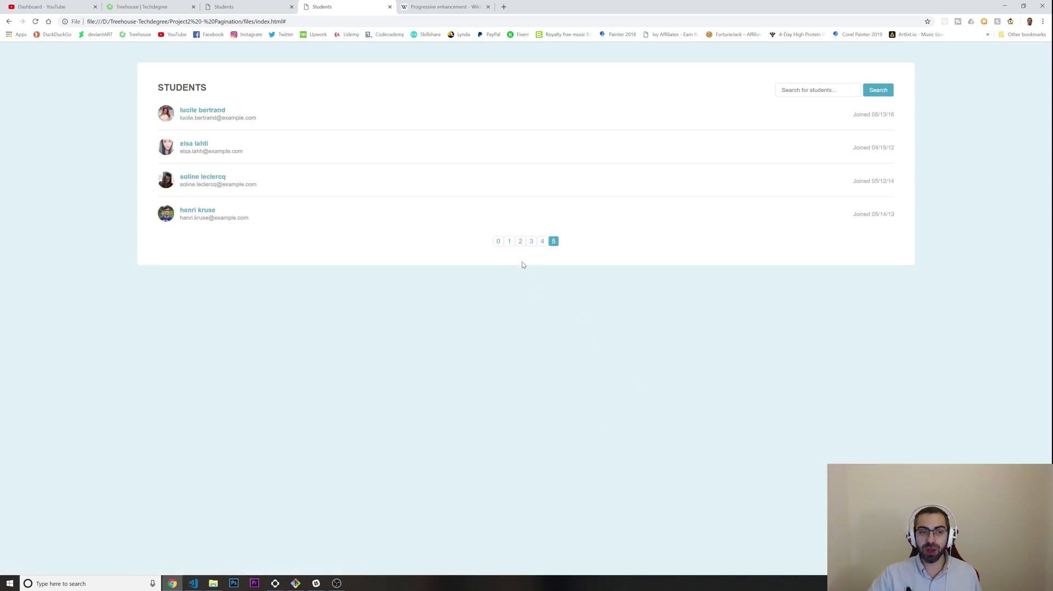
pyautogui.moveTo(237, 101)
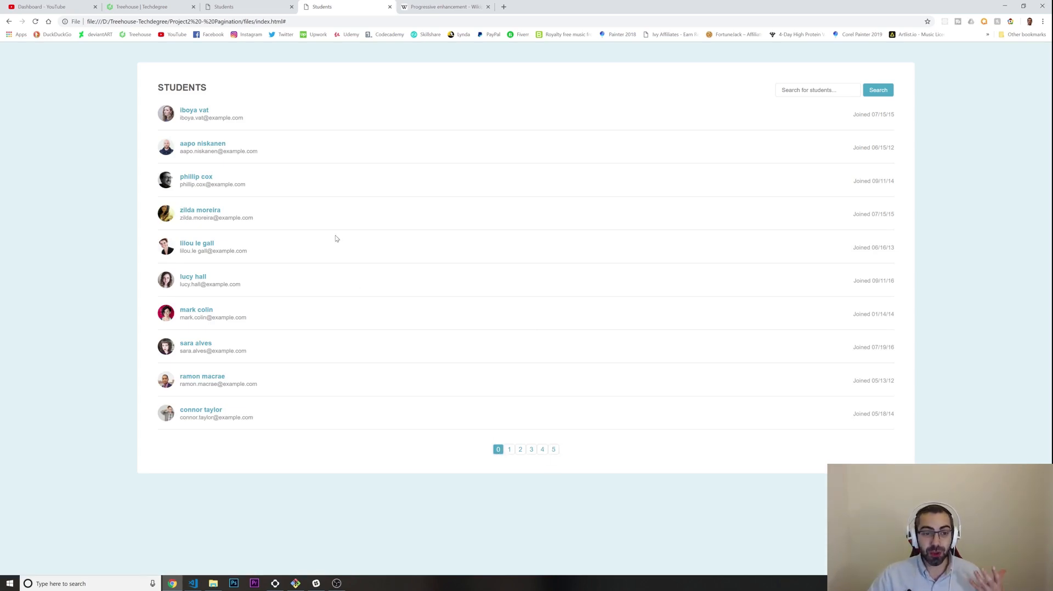
pyautogui.moveTo(348, 272)
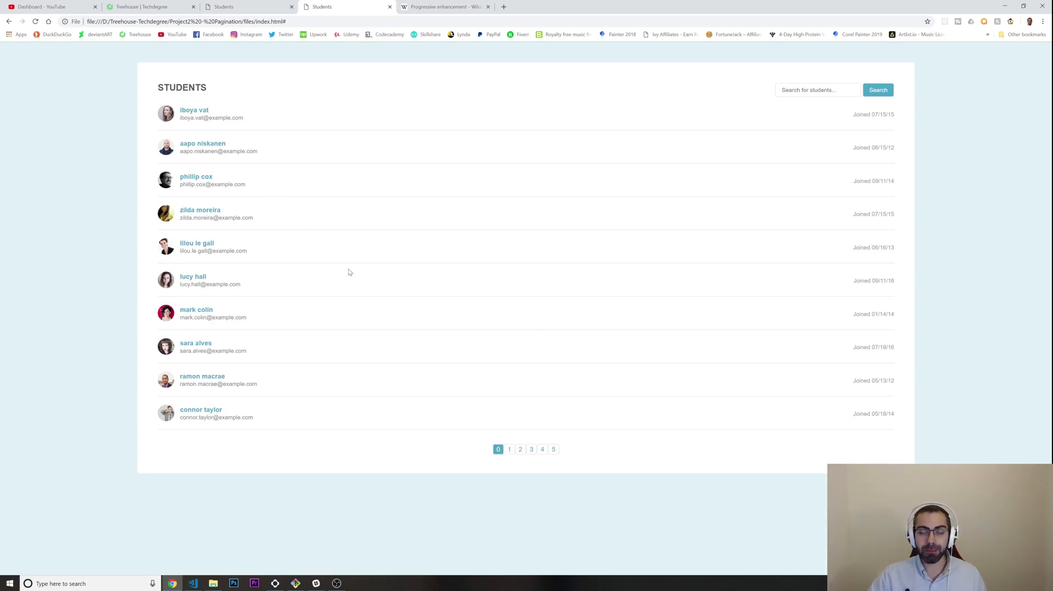
pyautogui.moveTo(348, 271)
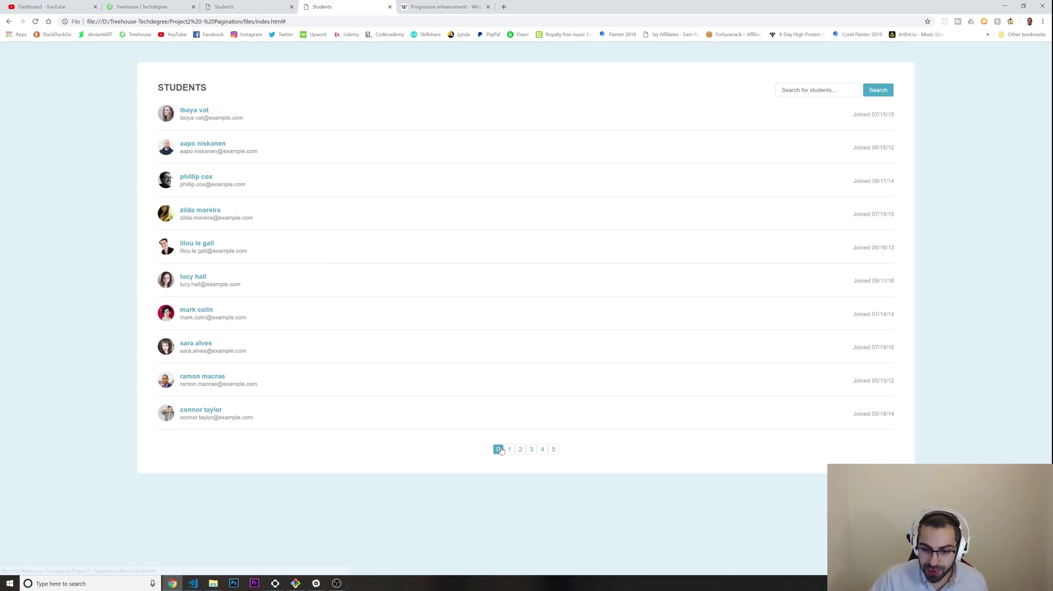
pyautogui.moveTo(617, 450)
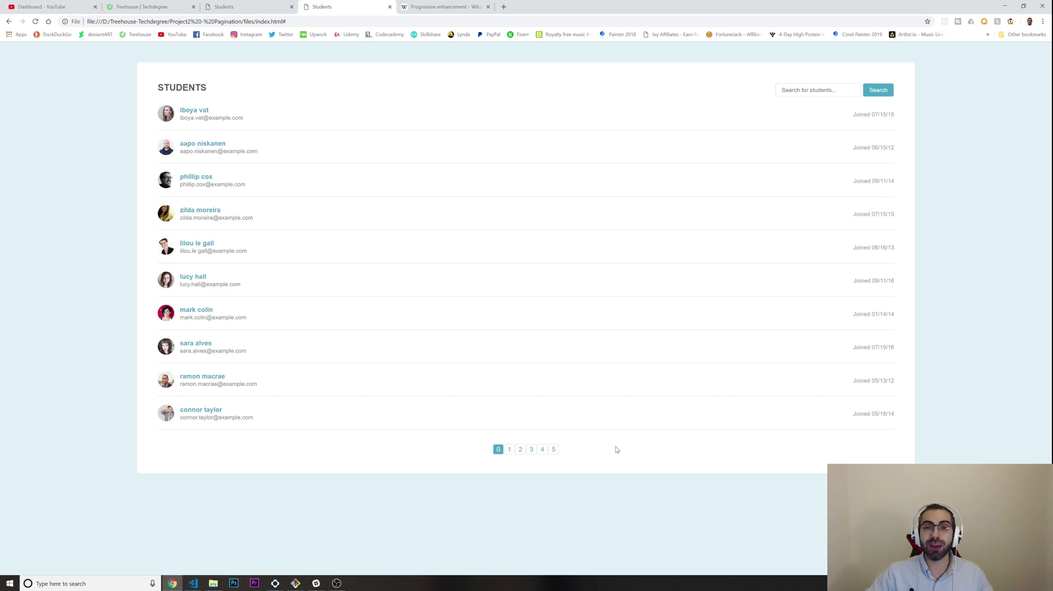
pyautogui.moveTo(432, 148)
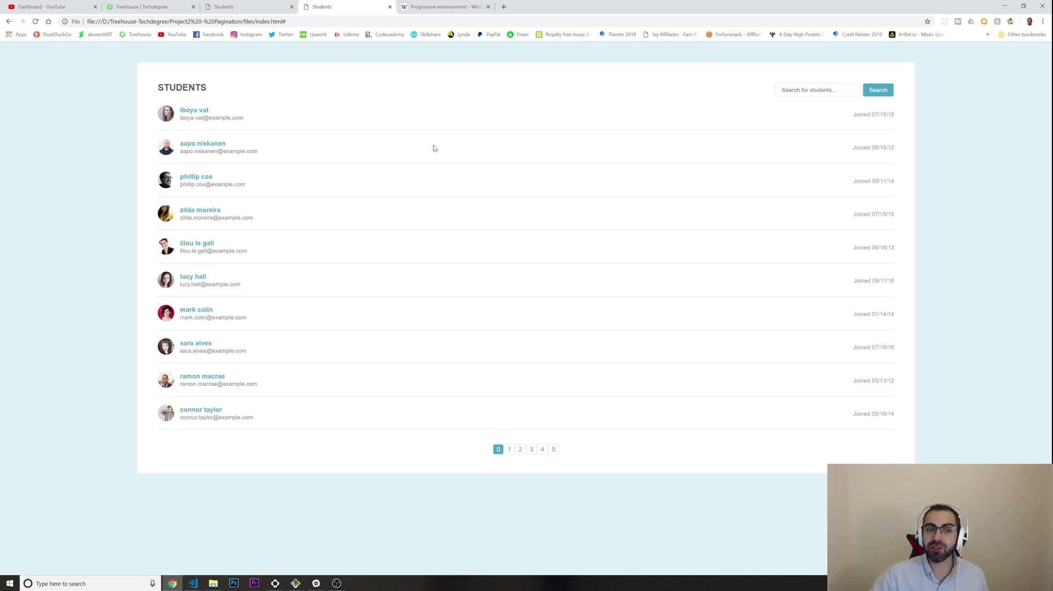
pyautogui.moveTo(250, 173)
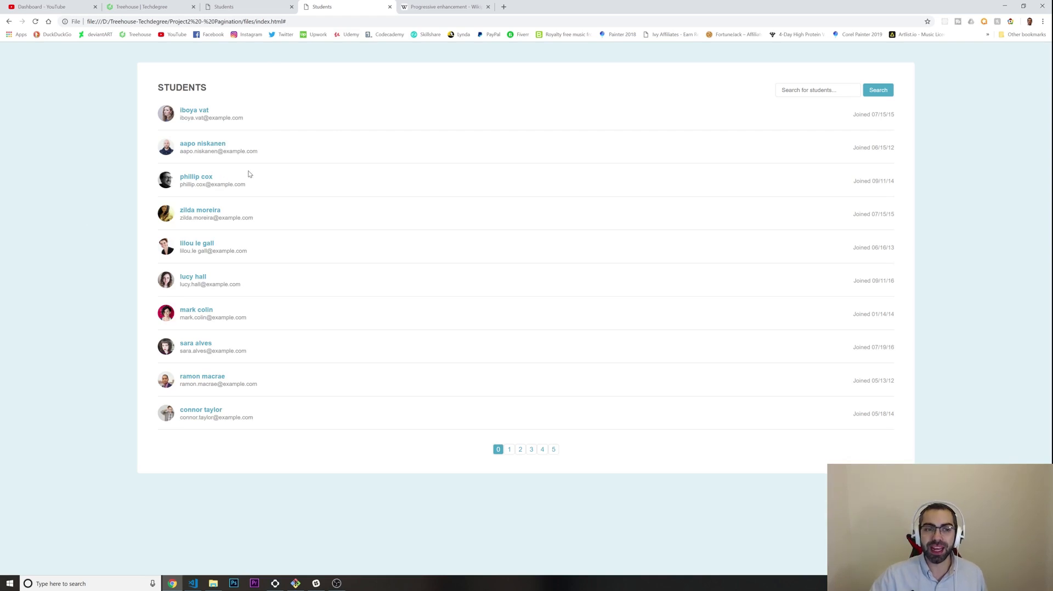
pyautogui.moveTo(292, 153)
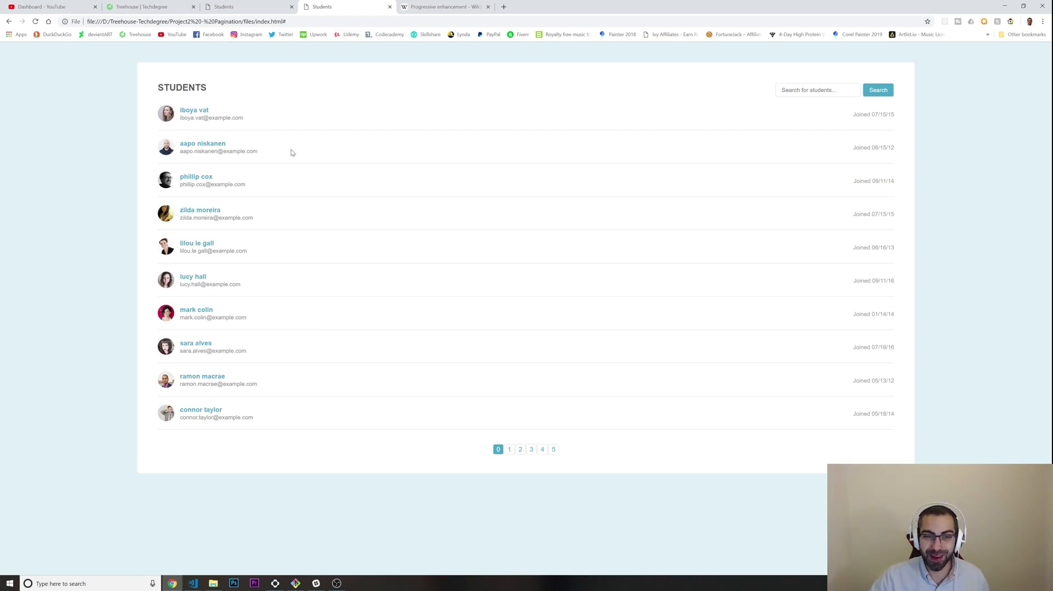
pyautogui.moveTo(397, 148)
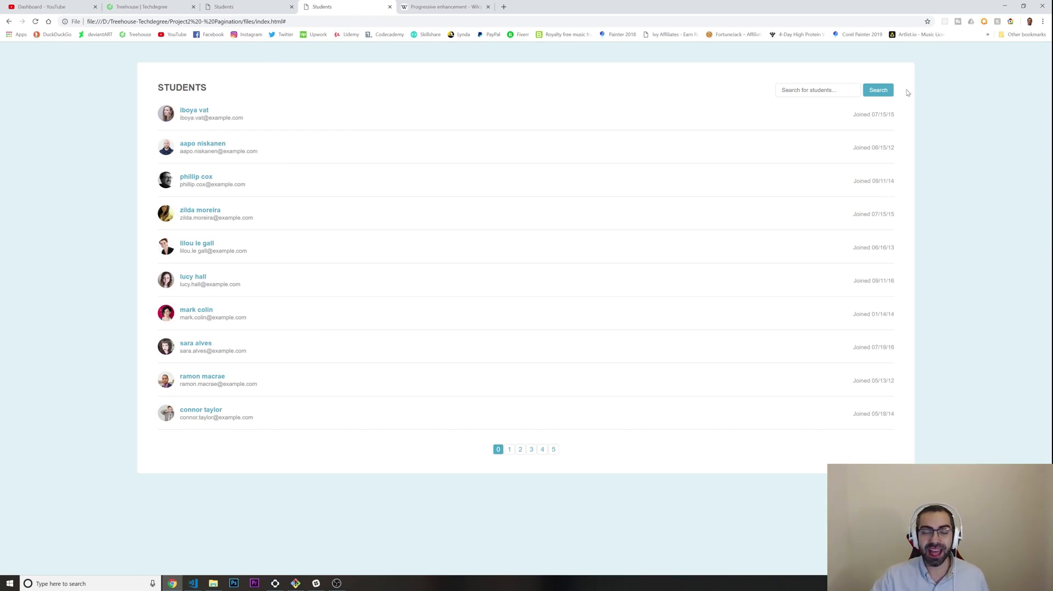
pyautogui.moveTo(904, 93)
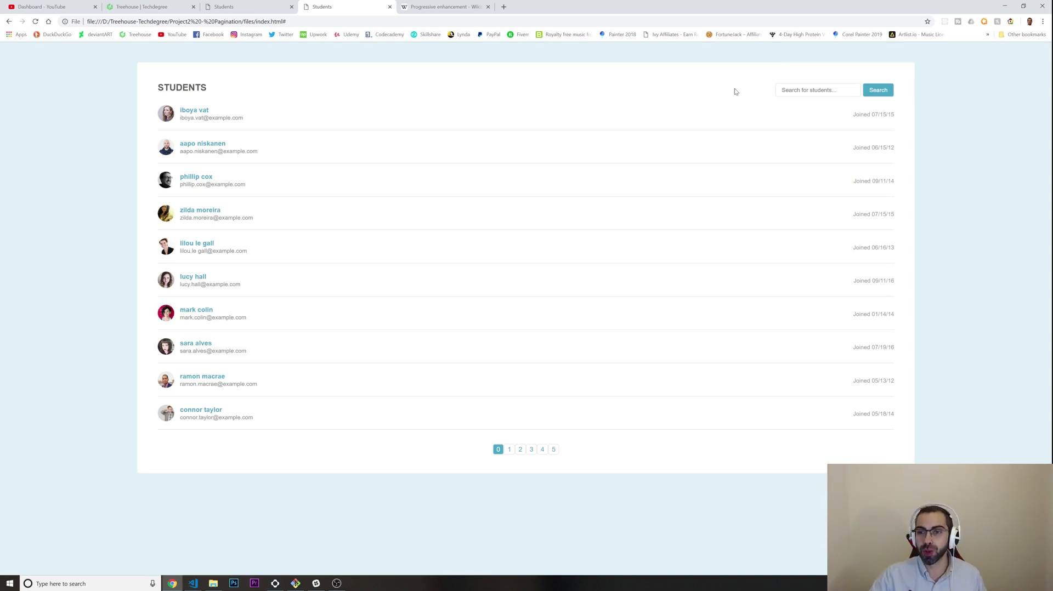
pyautogui.moveTo(922, 92)
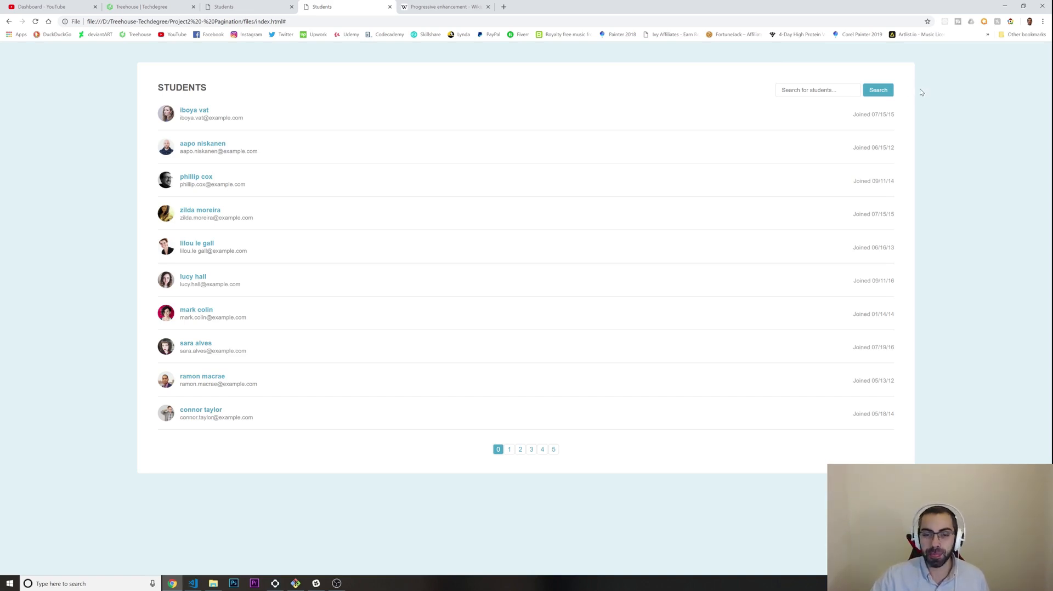
pyautogui.moveTo(755, 90)
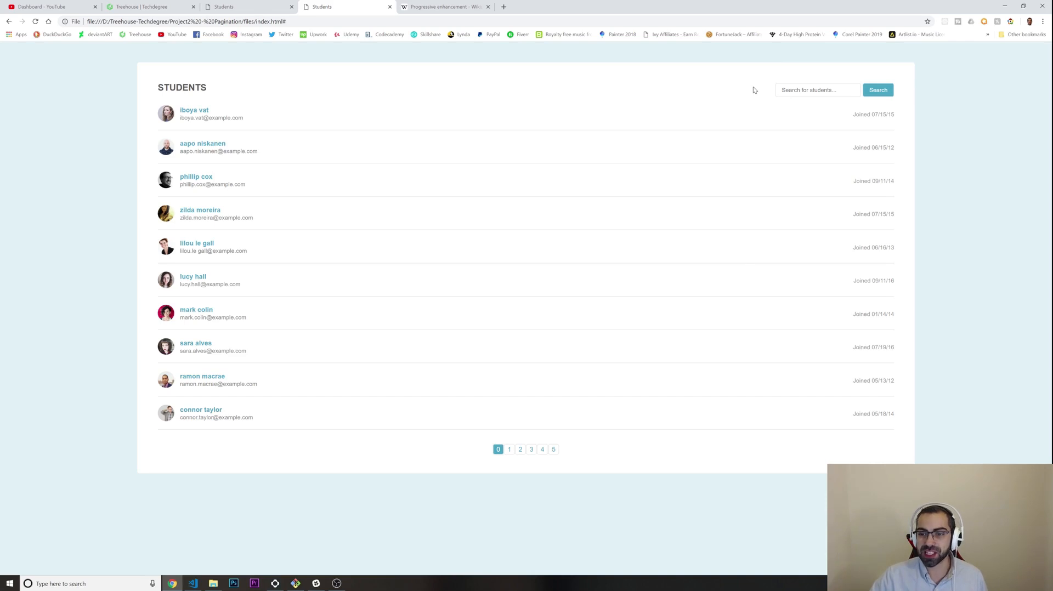
pyautogui.moveTo(747, 77)
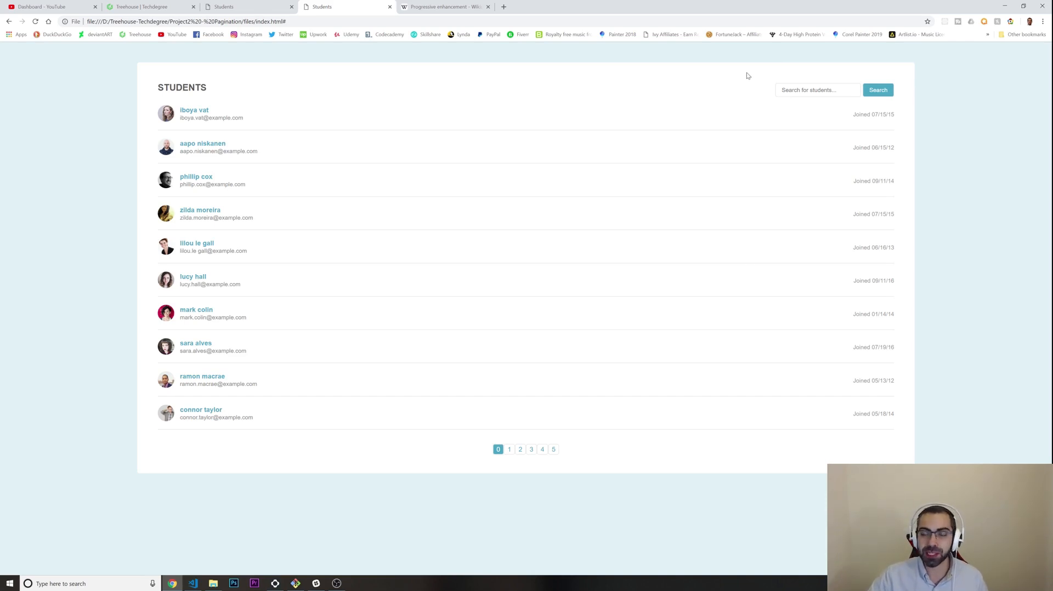
pyautogui.moveTo(928, 91)
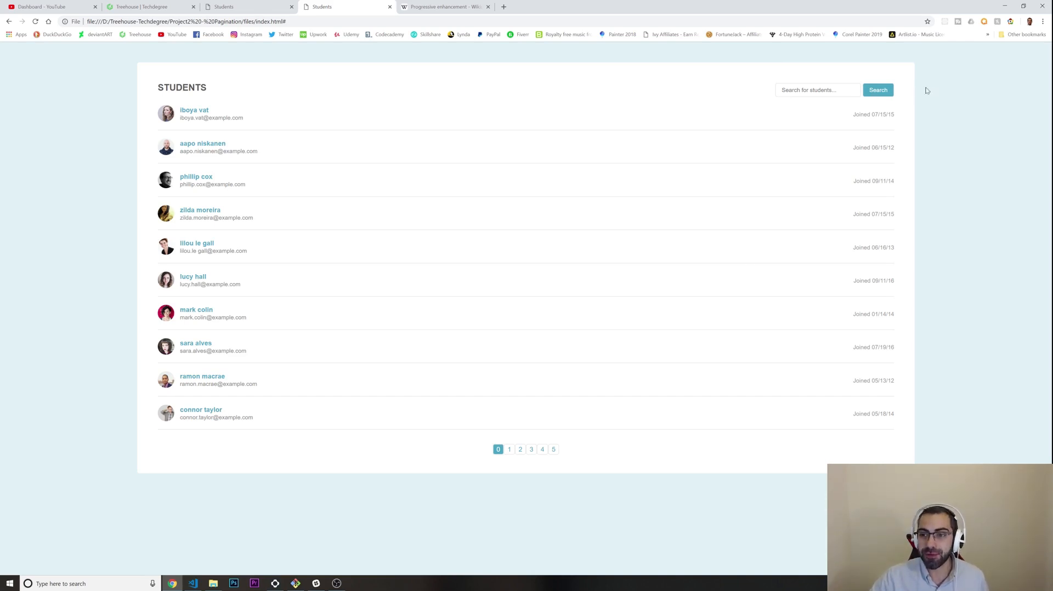
pyautogui.moveTo(899, 93)
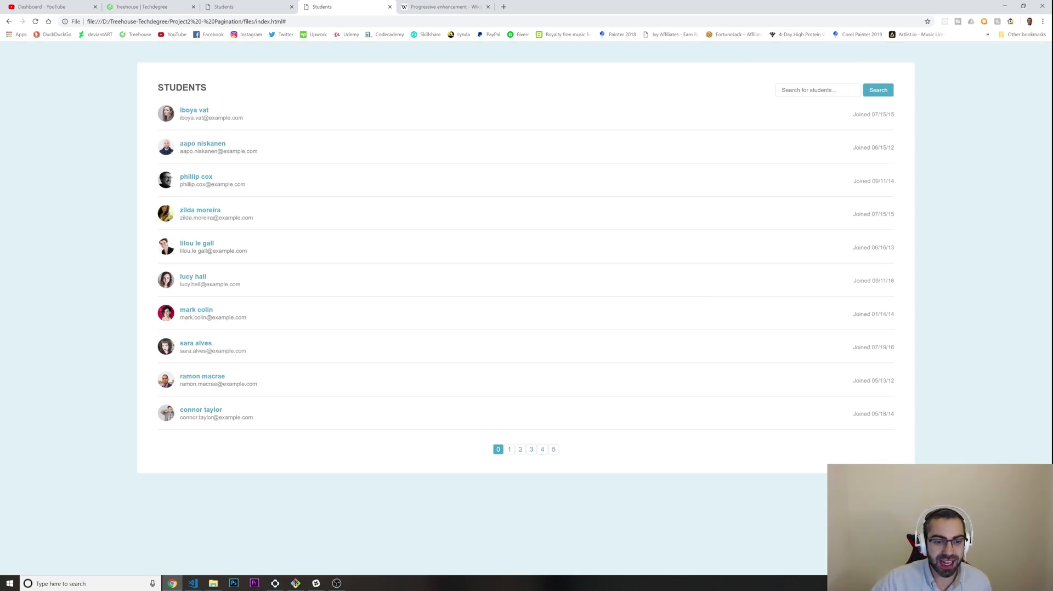
pyautogui.click(817, 90)
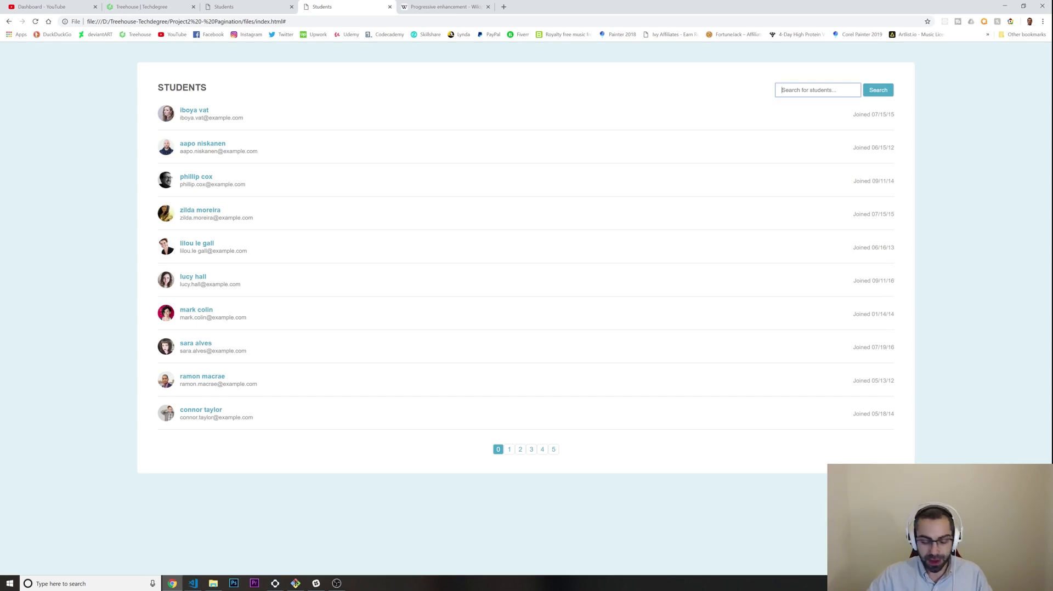
pyautogui.write('sa')
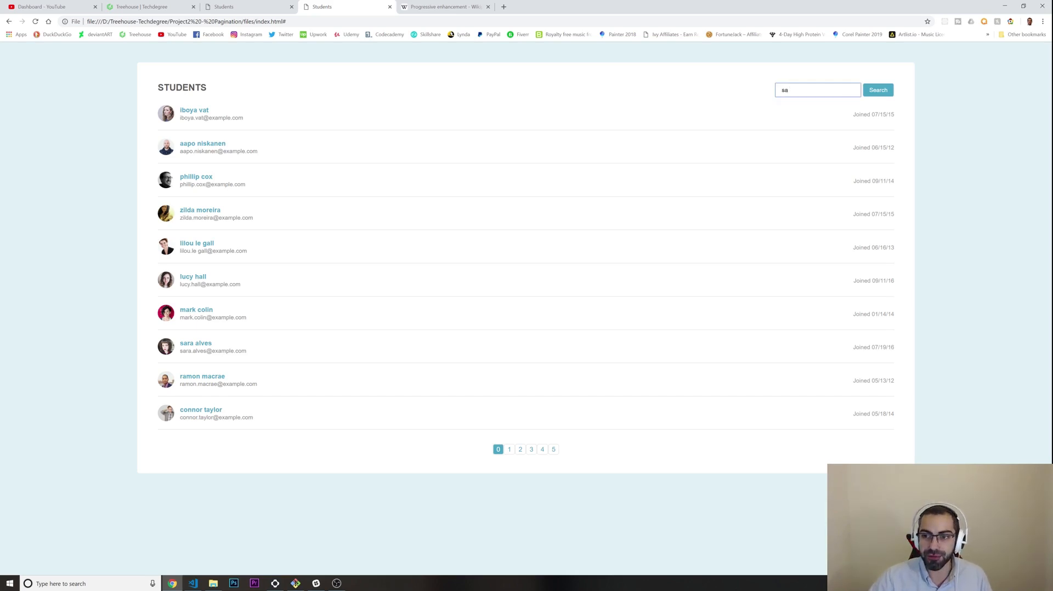
pyautogui.click(878, 90)
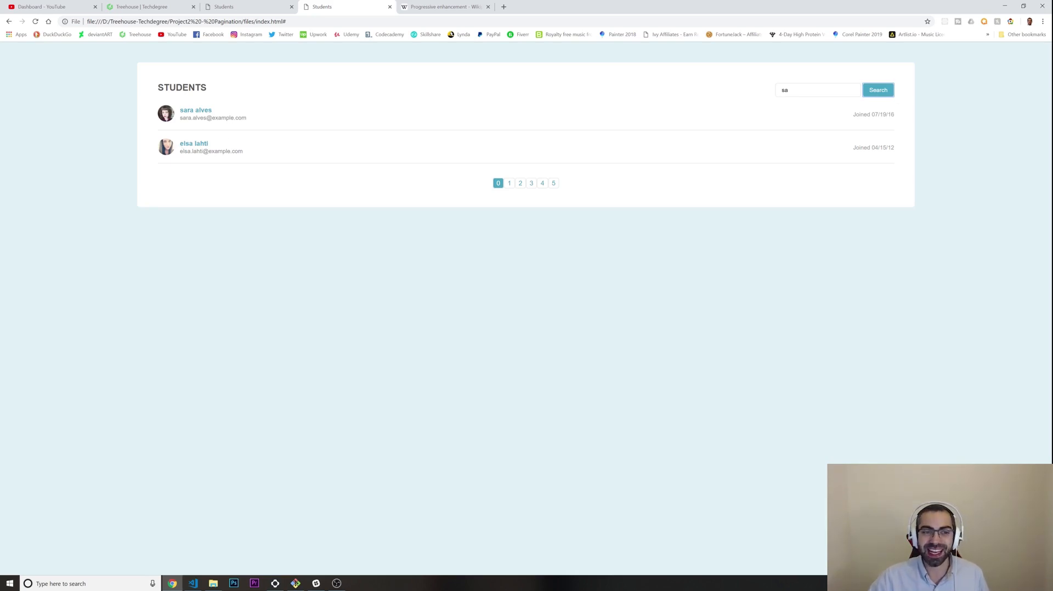
pyautogui.doubleClick(189, 144)
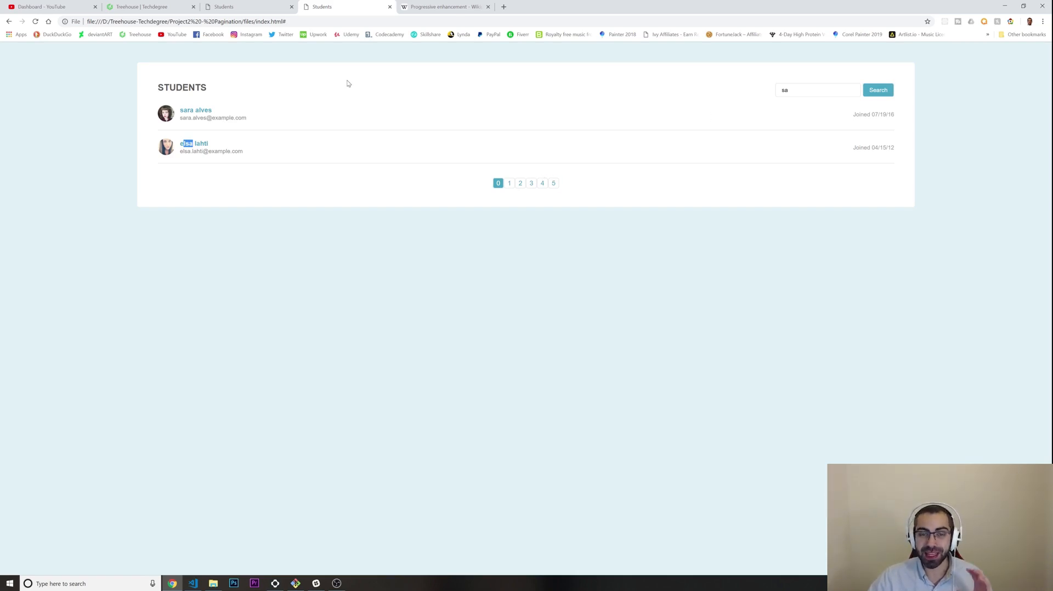
pyautogui.moveTo(343, 83)
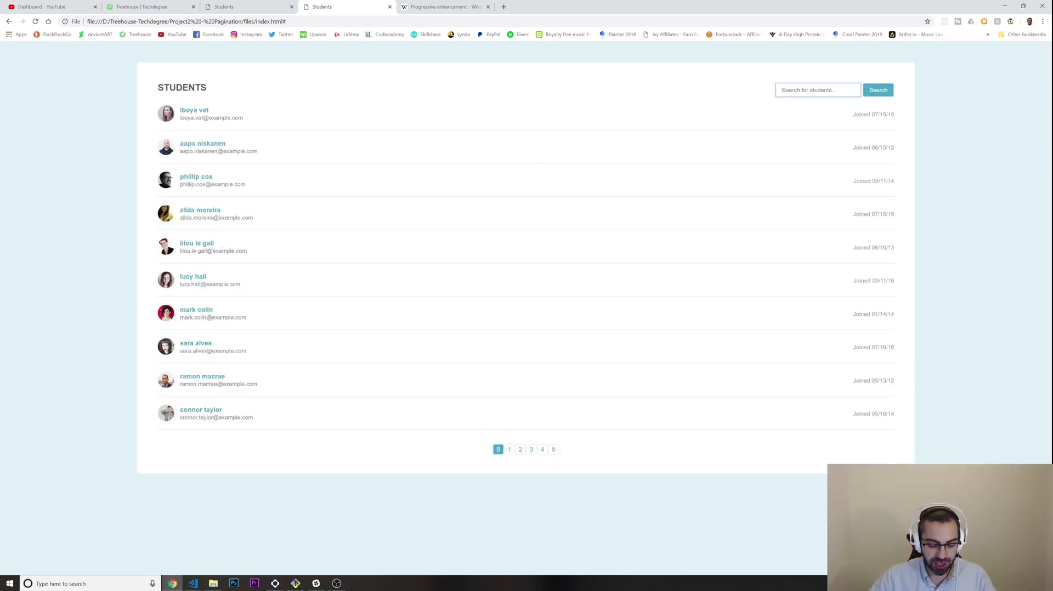
pyautogui.write('ed')
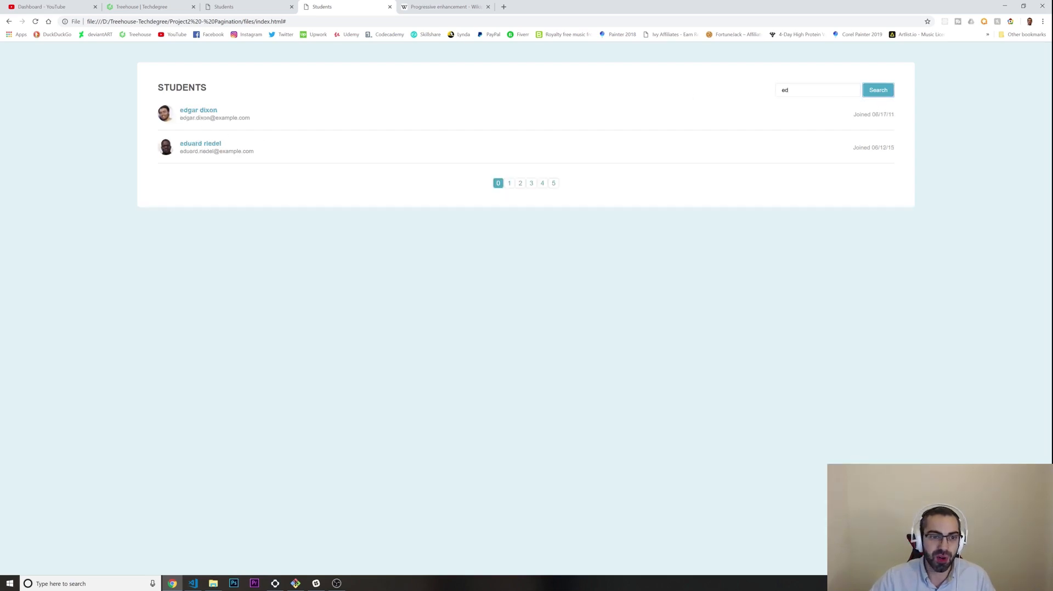
pyautogui.doubleClick(188, 110)
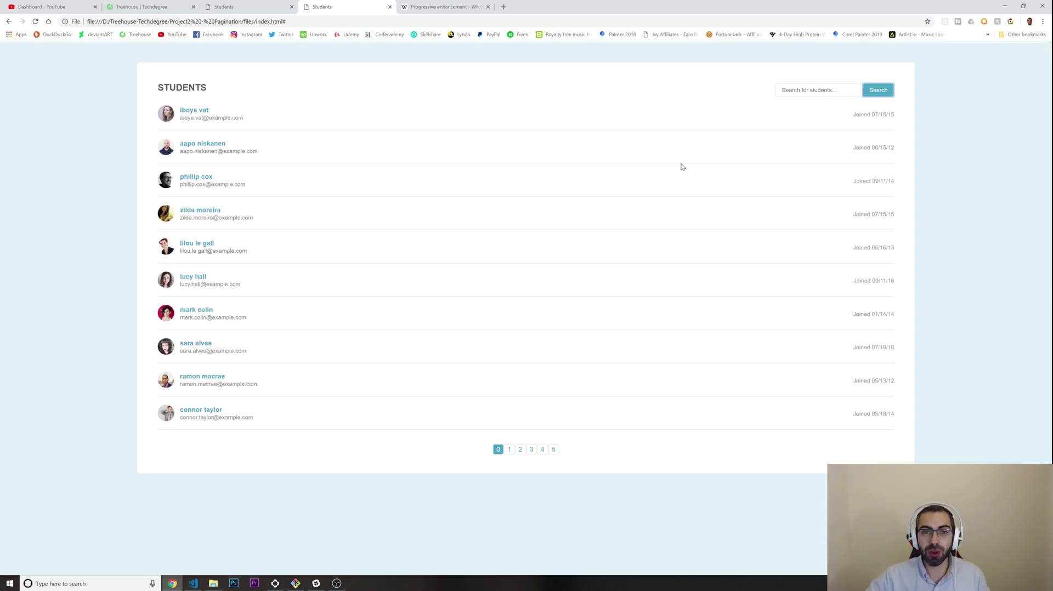
pyautogui.moveTo(435, 11)
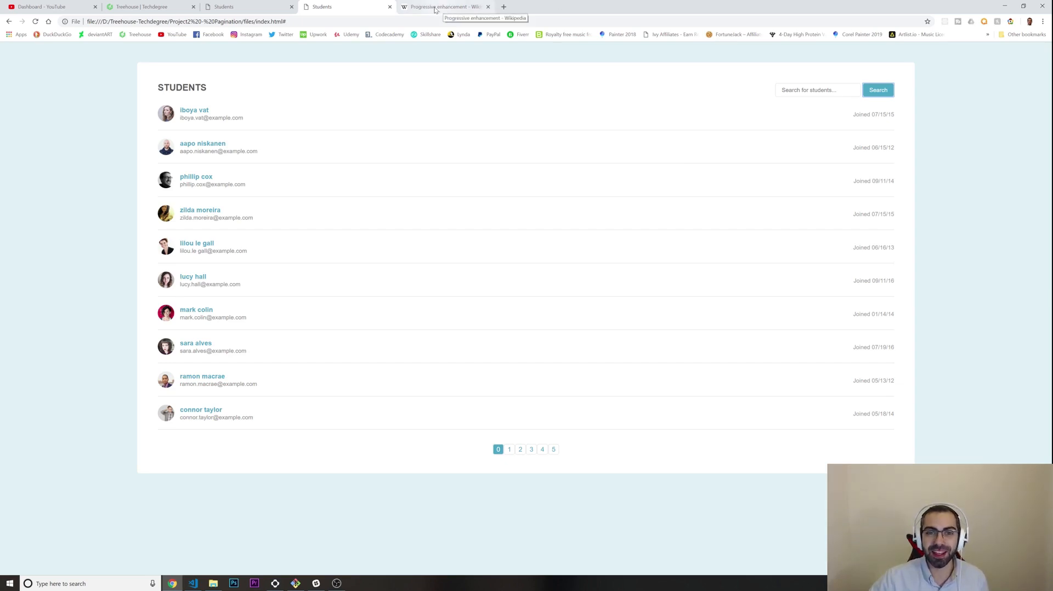
# Step: View the Progressive enhancement Wikipedia article, then return to the original Students tab
pyautogui.click(443, 6)
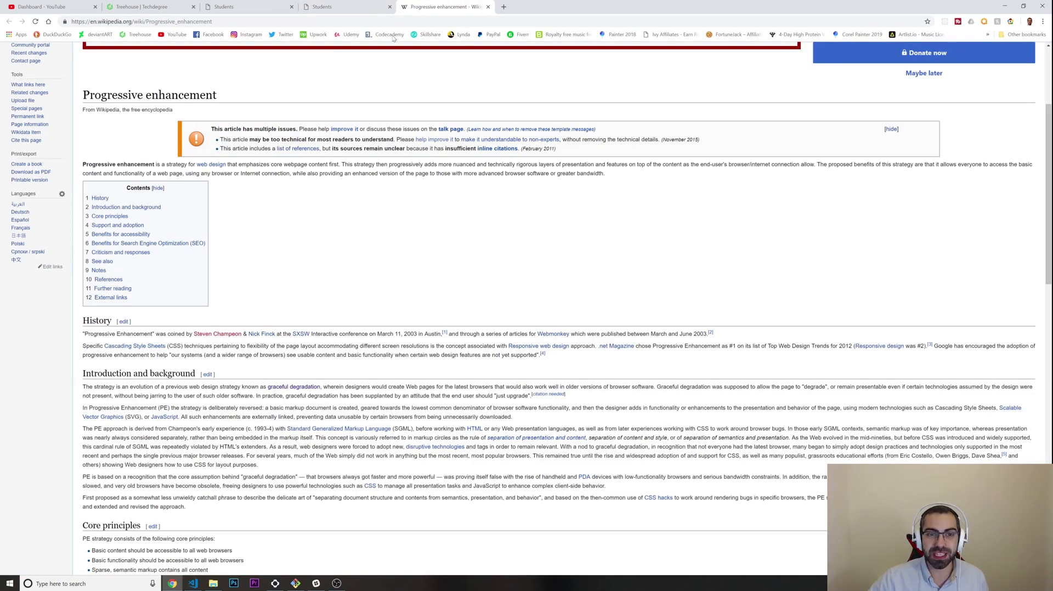
pyautogui.click(318, 7)
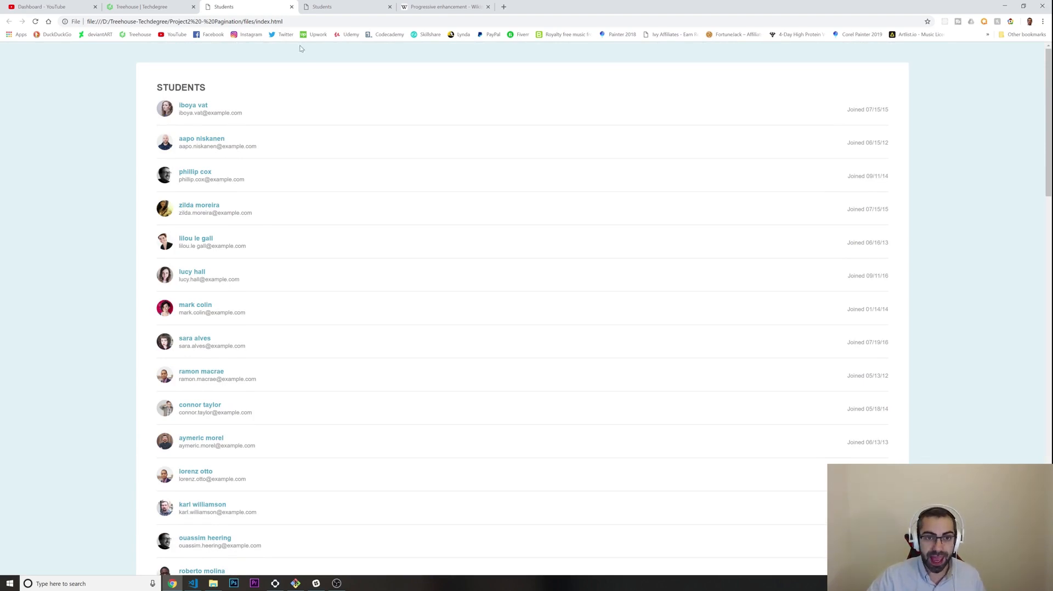
pyautogui.moveTo(351, 35)
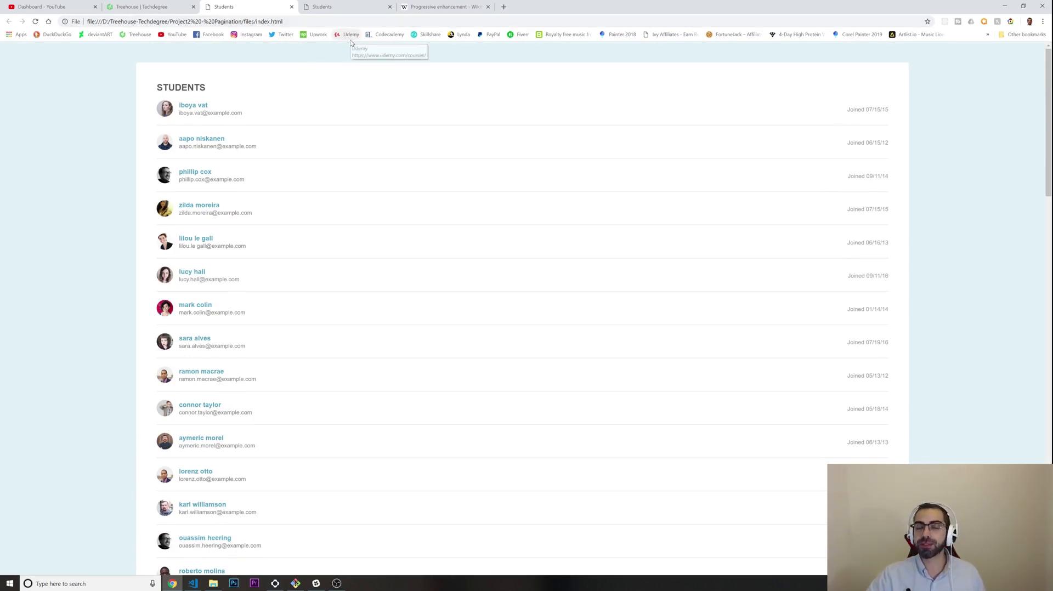
pyautogui.moveTo(308, 314)
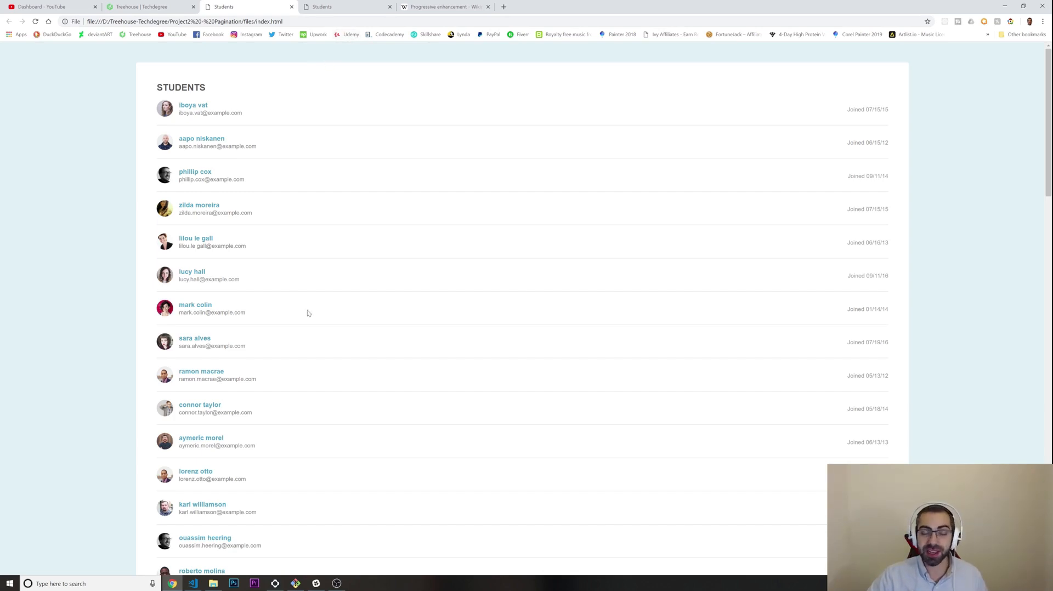
pyautogui.moveTo(259, 270)
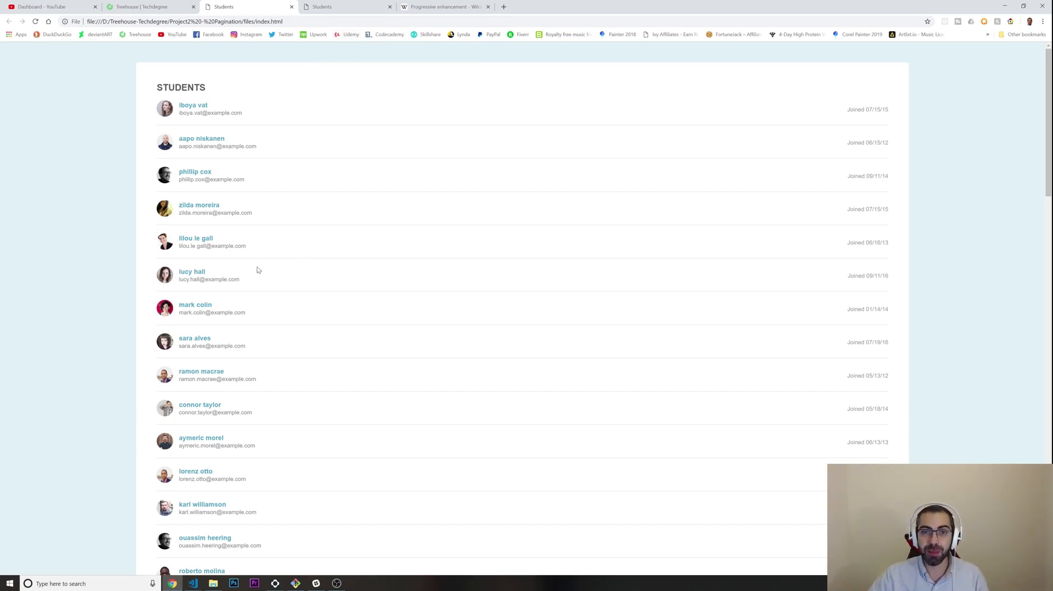
pyautogui.moveTo(257, 269)
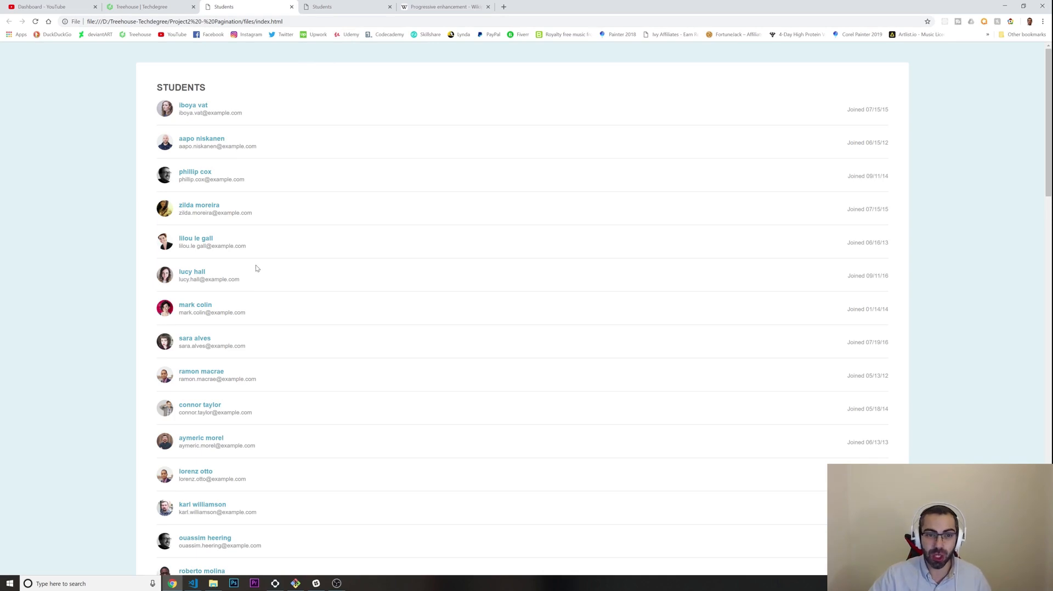
pyautogui.moveTo(215, 169)
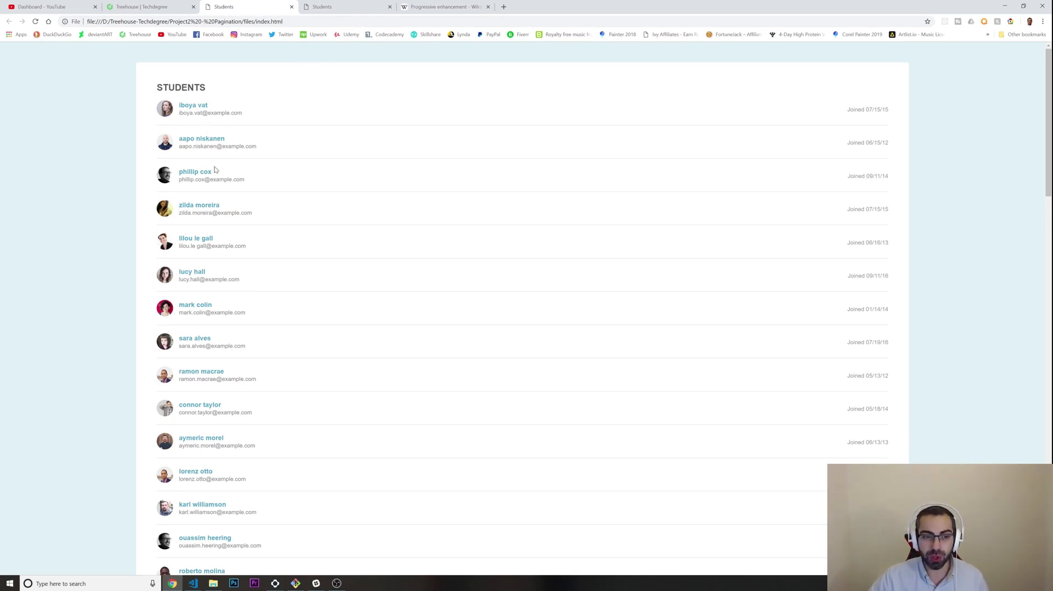
pyautogui.moveTo(504, 69)
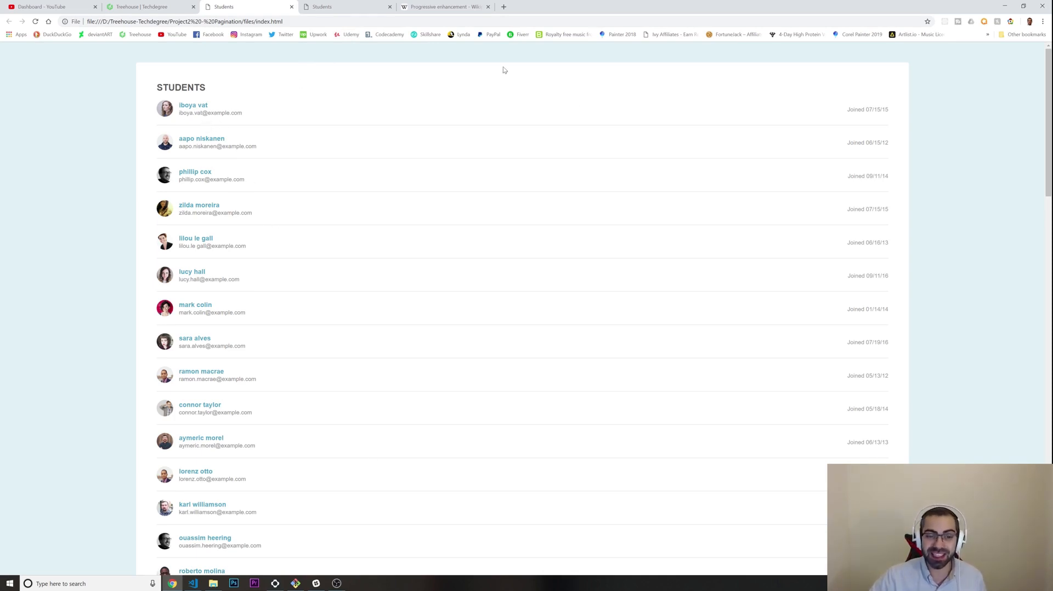
# Step: Scroll through the long unpaginated student list past the first ten students
pyautogui.scroll(-3)
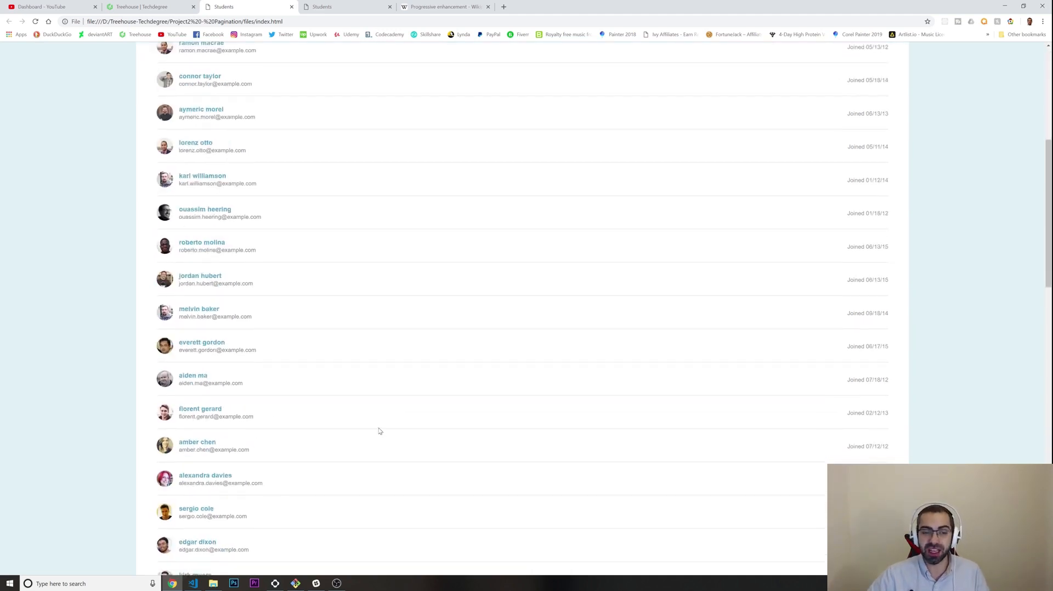
pyautogui.scroll(-3)
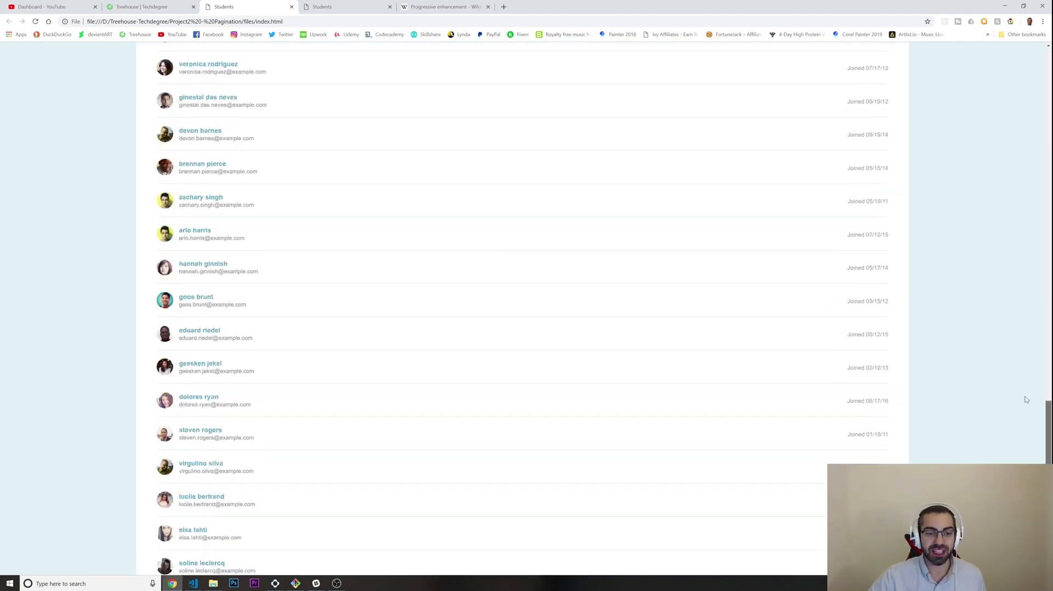
pyautogui.scroll(-3)
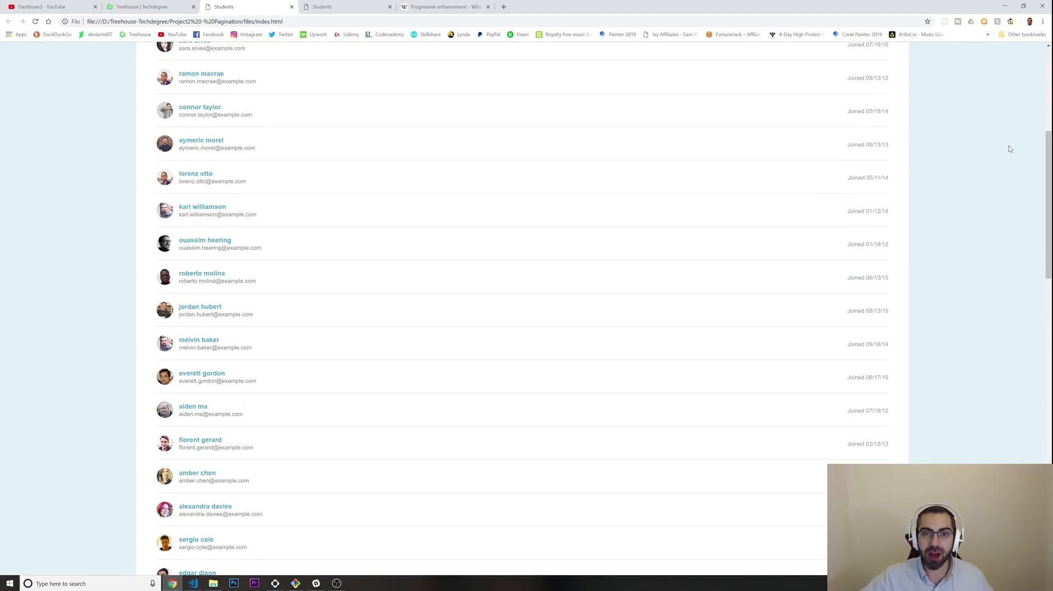
pyautogui.moveTo(623, 74)
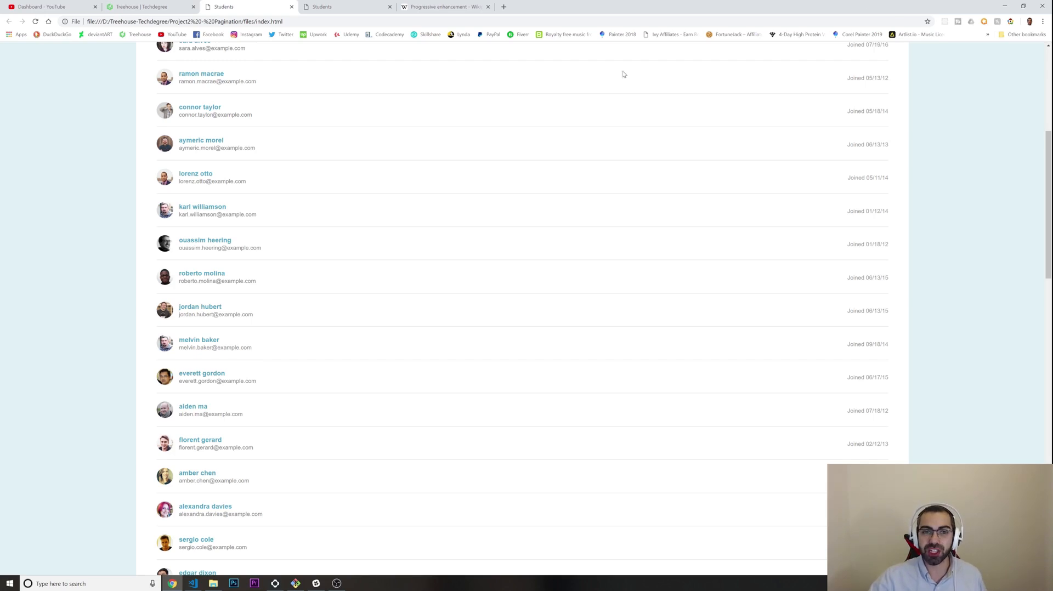
pyautogui.moveTo(571, 94)
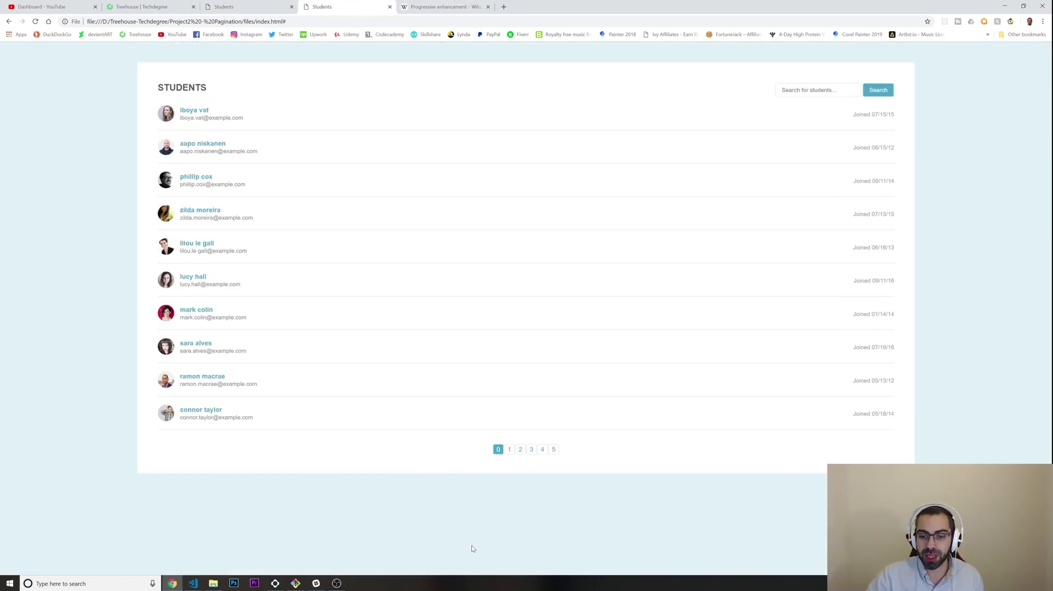
pyautogui.click(532, 448)
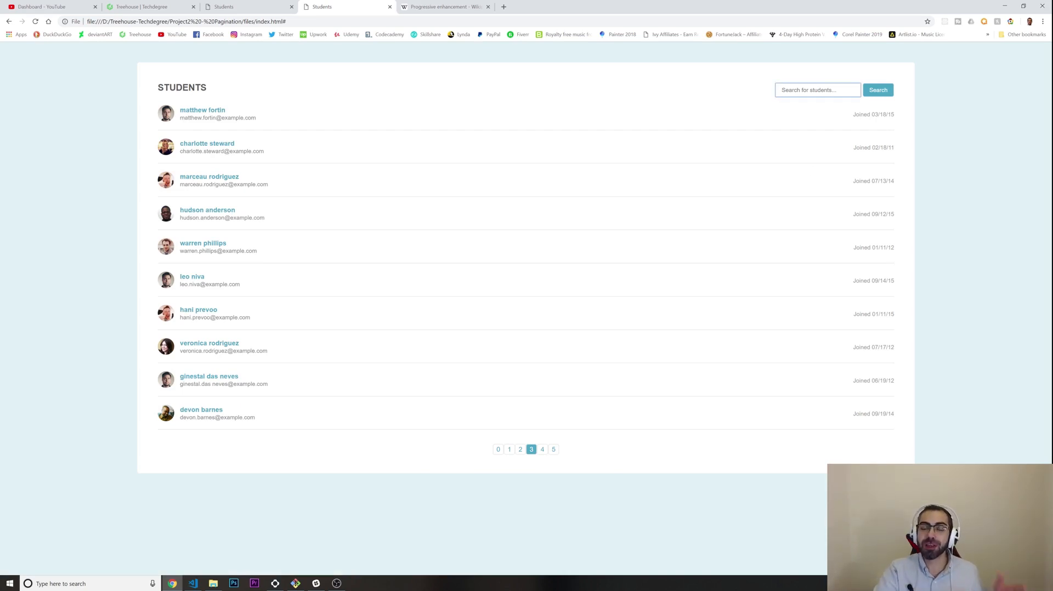
pyautogui.click(817, 90)
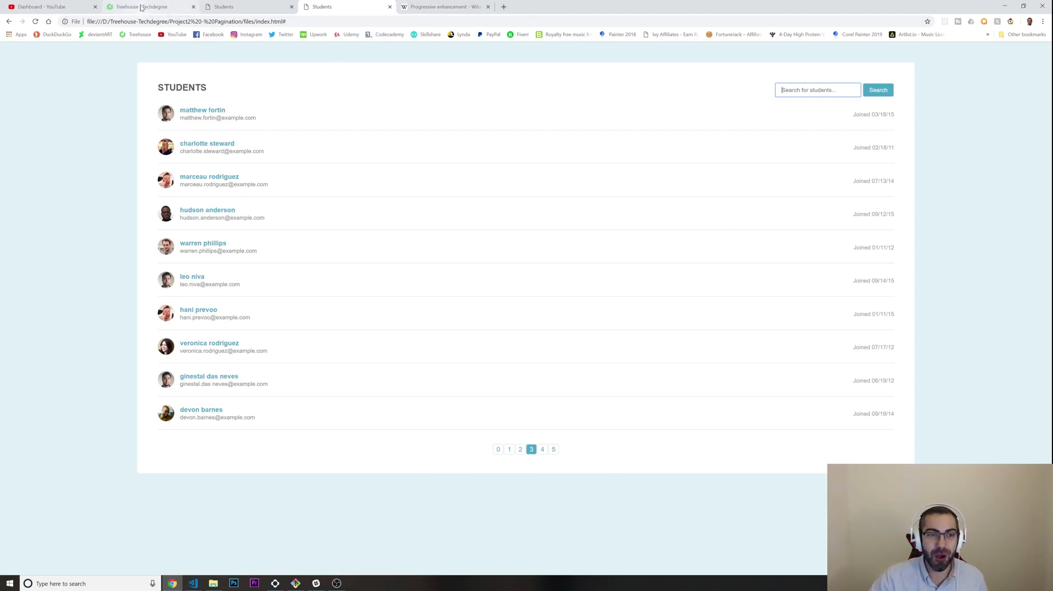
pyautogui.click(148, 6)
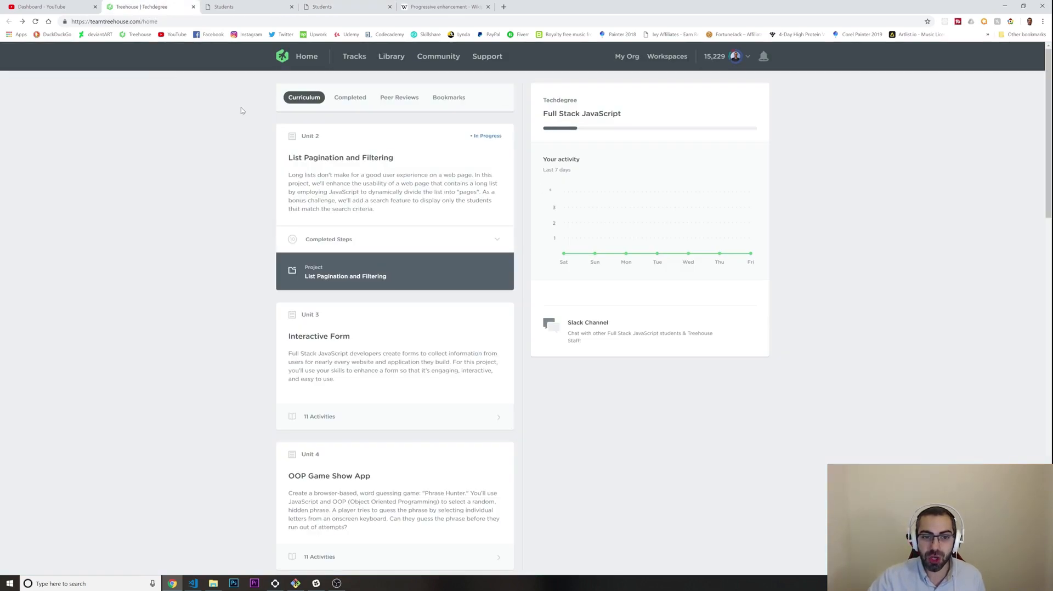
pyautogui.click(329, 239)
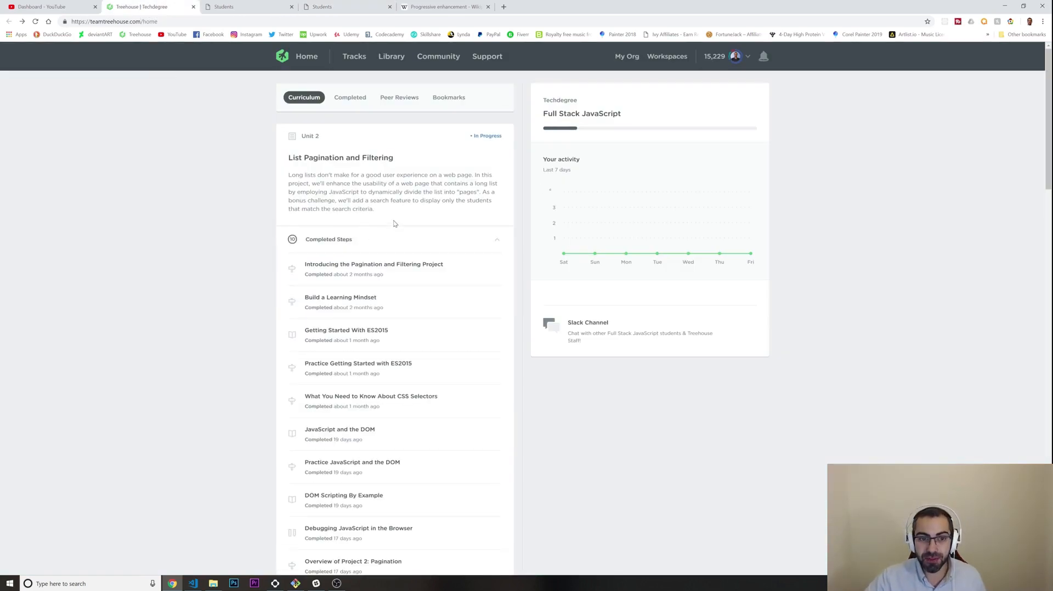
pyautogui.moveTo(329, 272)
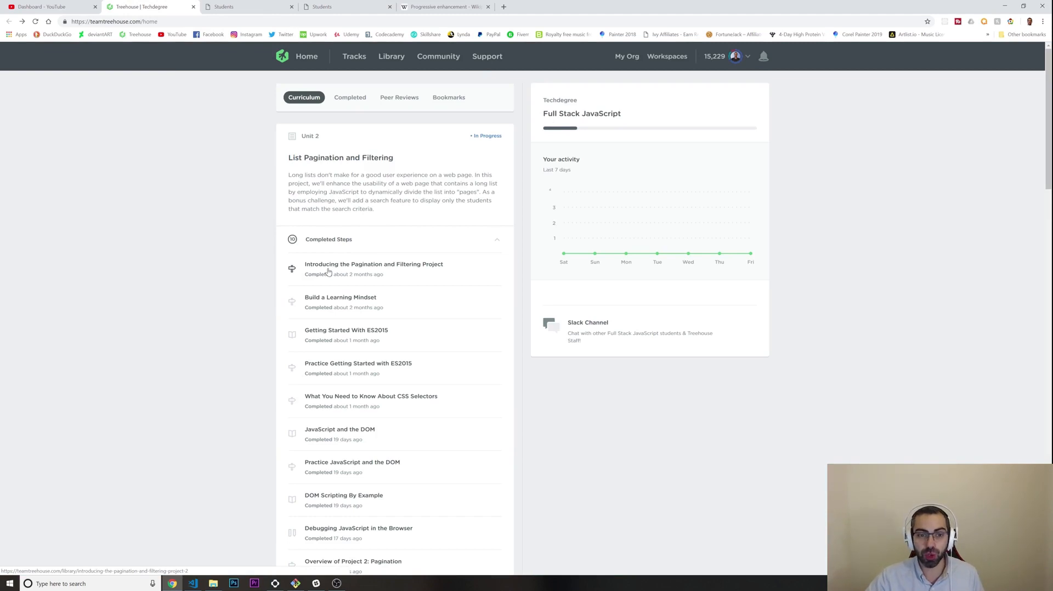
pyautogui.scroll(-3)
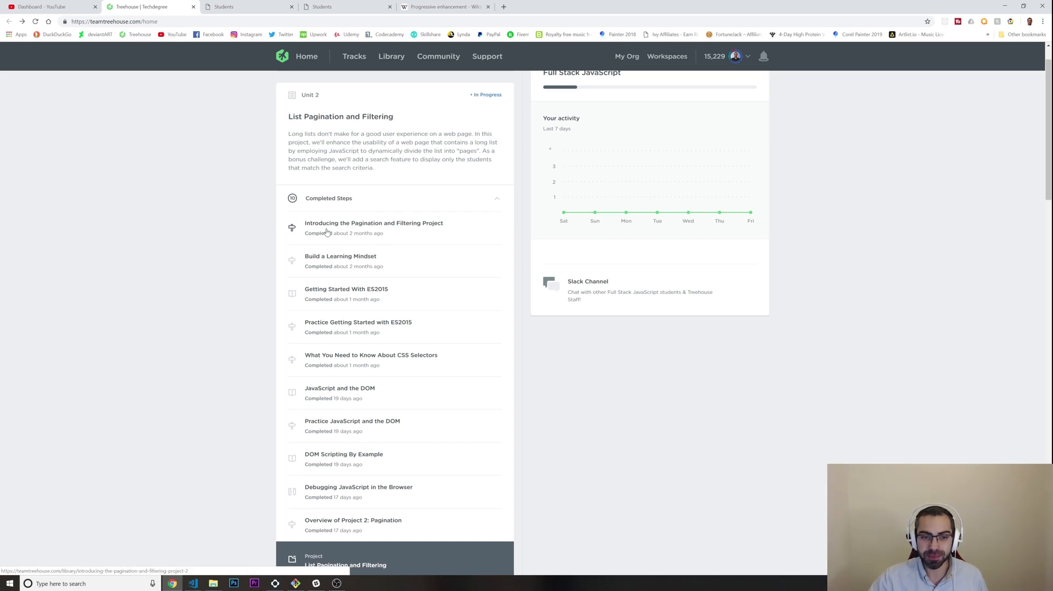
pyautogui.moveTo(492, 244)
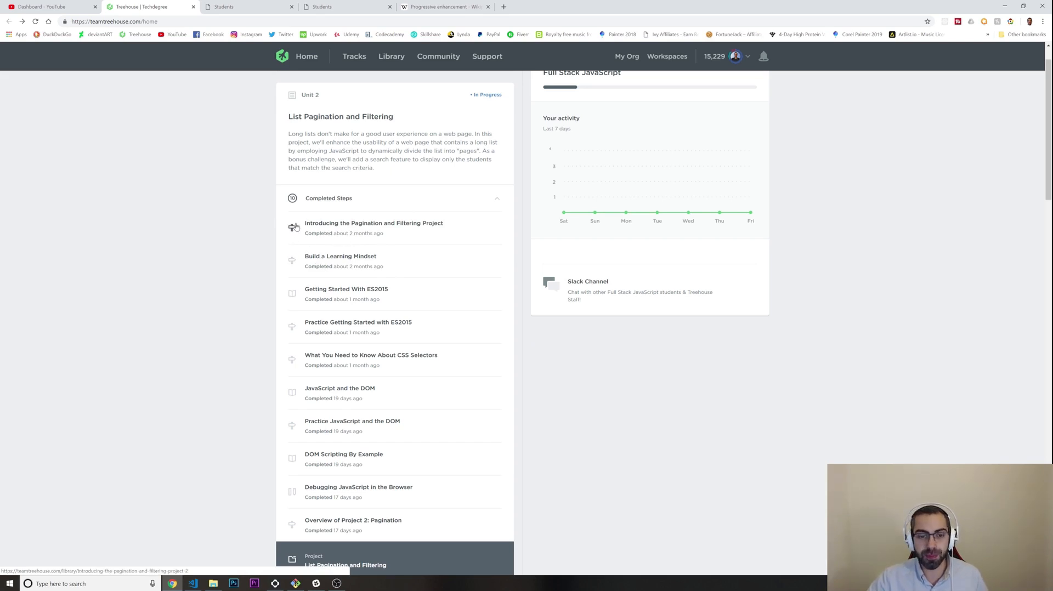
pyautogui.scroll(-3)
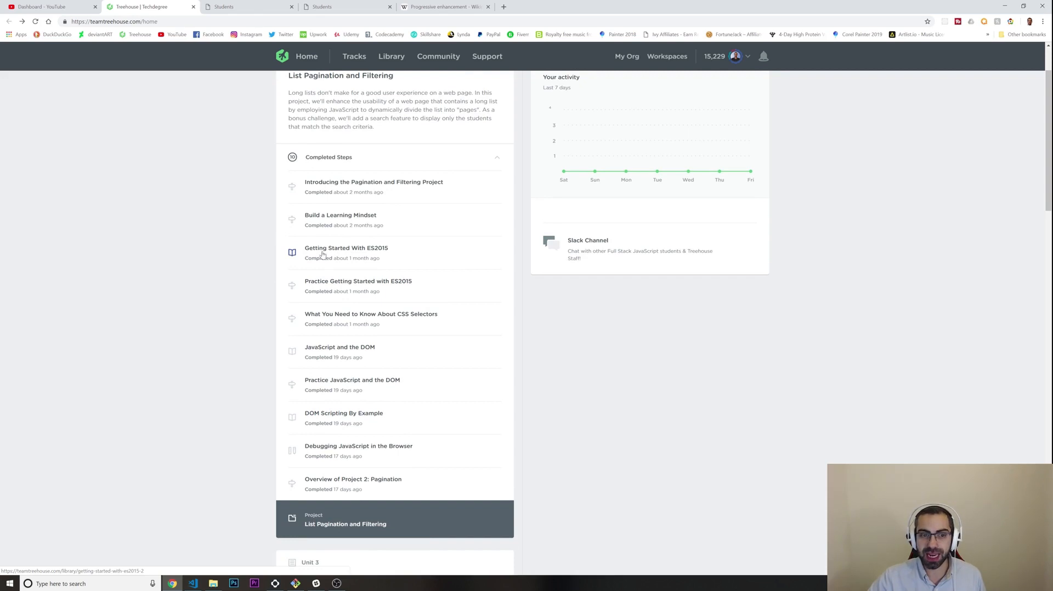
pyautogui.moveTo(316, 255)
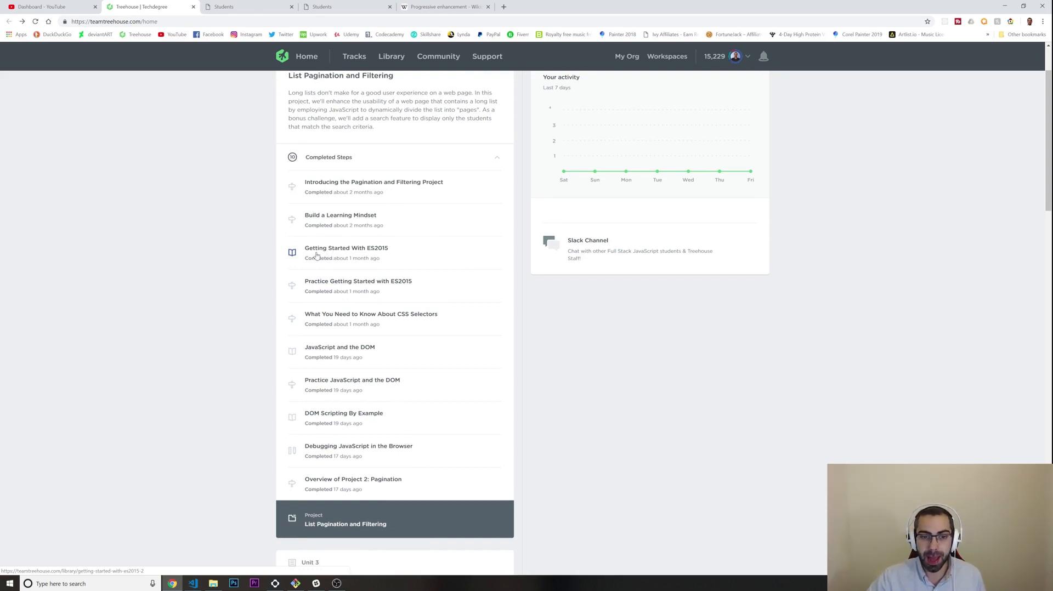
pyautogui.moveTo(399, 253)
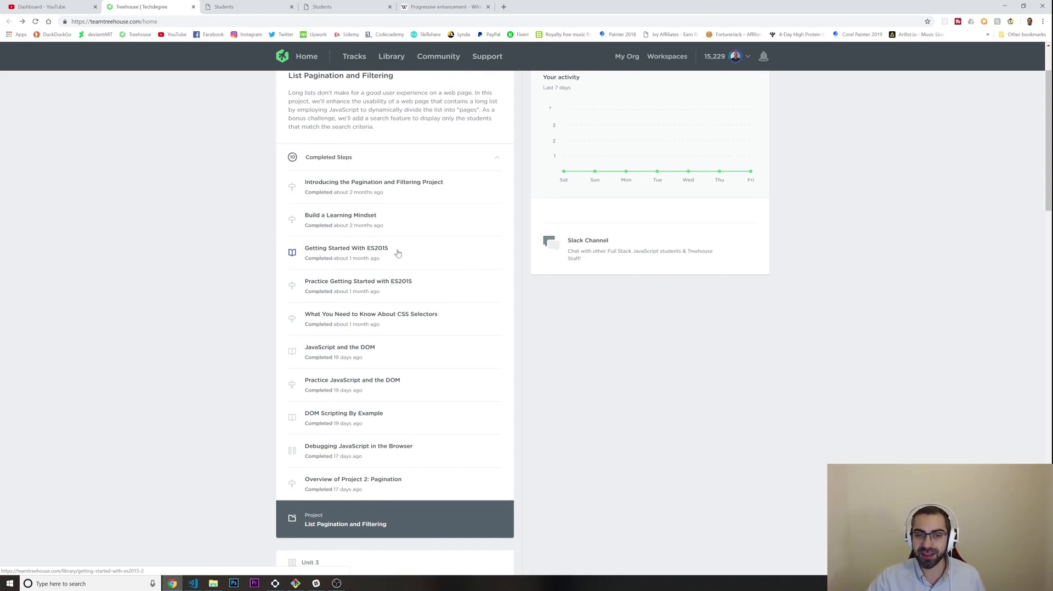
pyautogui.moveTo(421, 235)
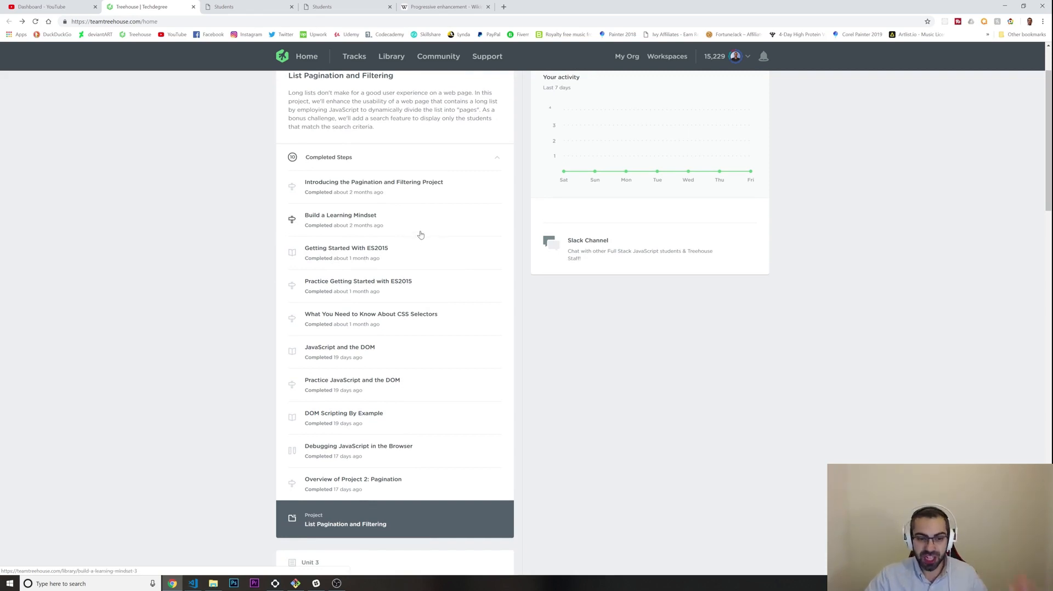
pyautogui.moveTo(429, 322)
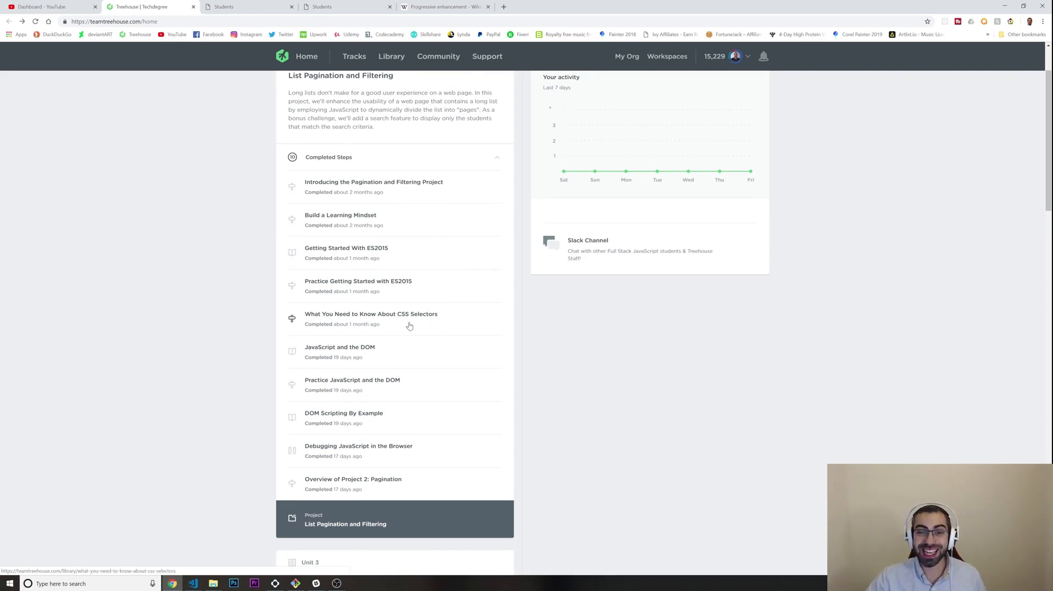
pyautogui.moveTo(319, 345)
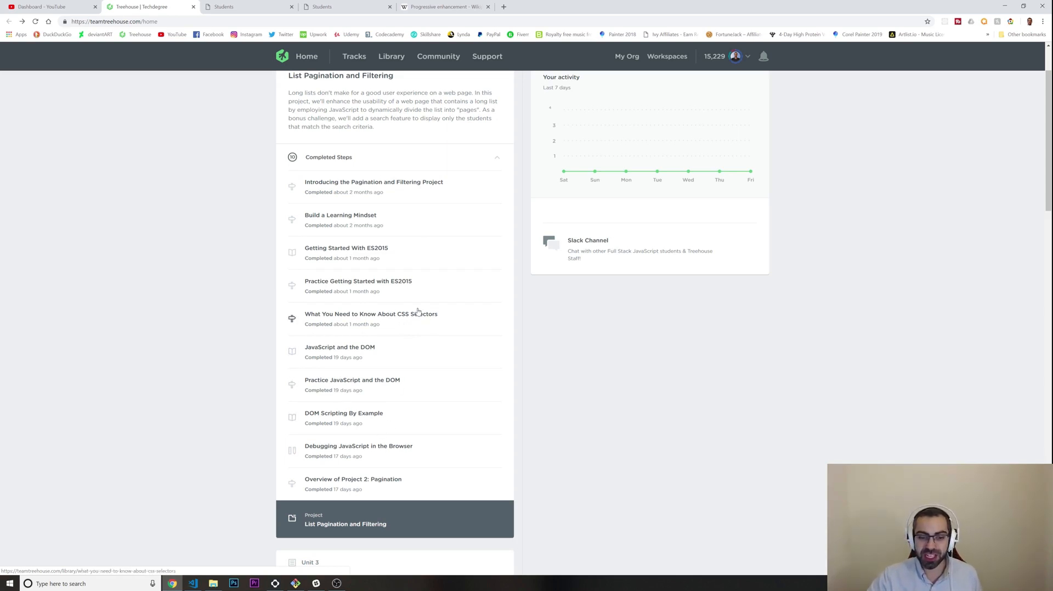
pyautogui.moveTo(360, 327)
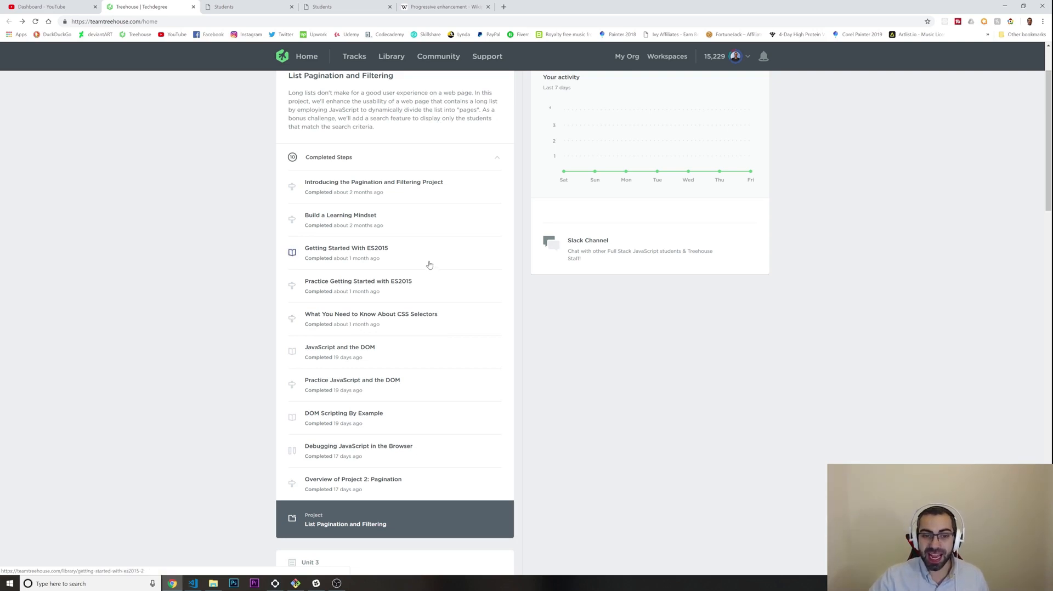
pyautogui.moveTo(373, 256)
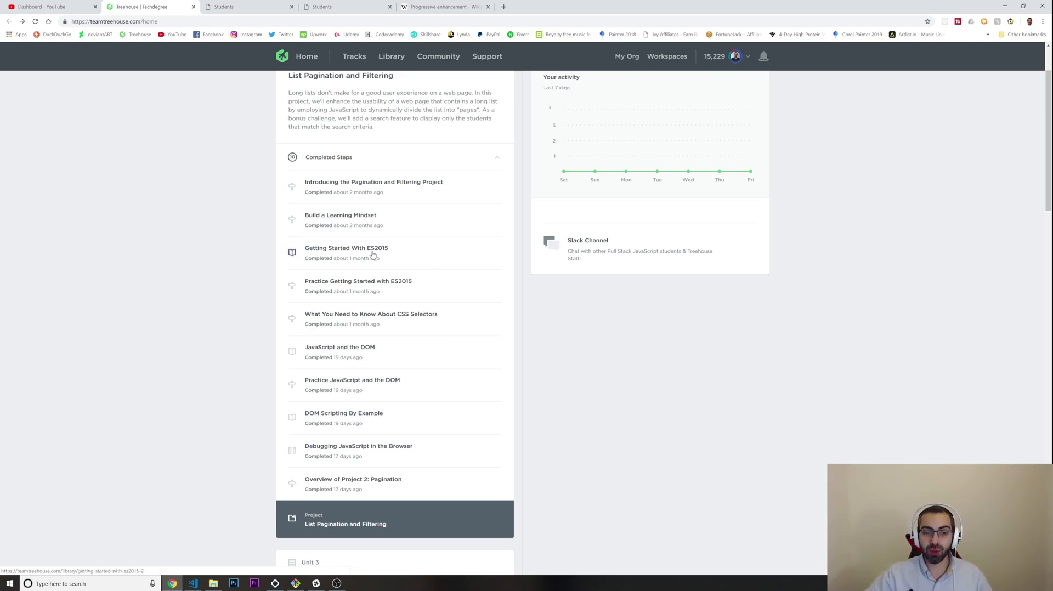
pyautogui.moveTo(459, 345)
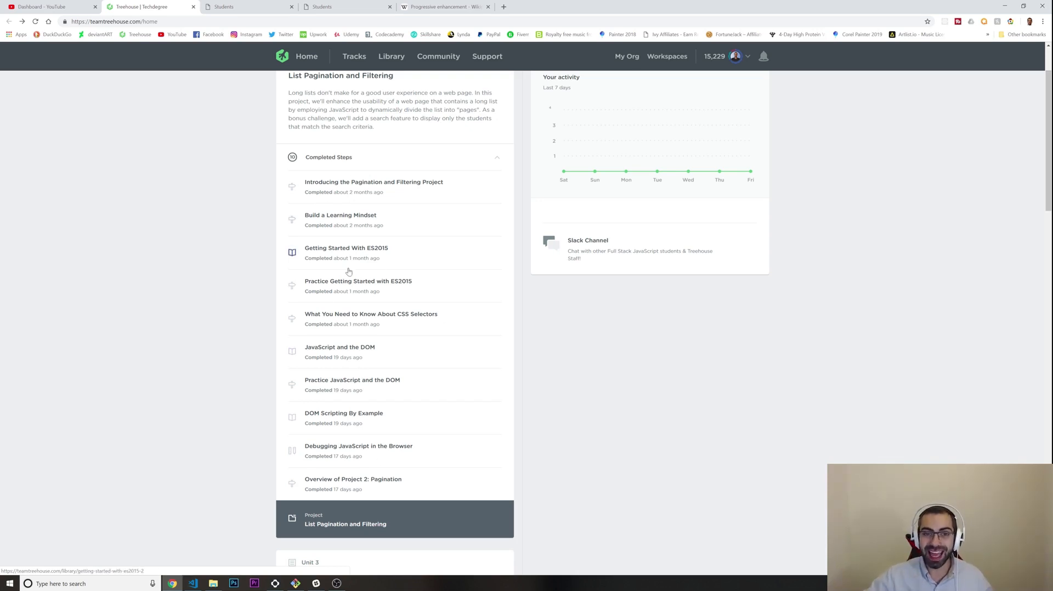
pyautogui.moveTo(391, 60)
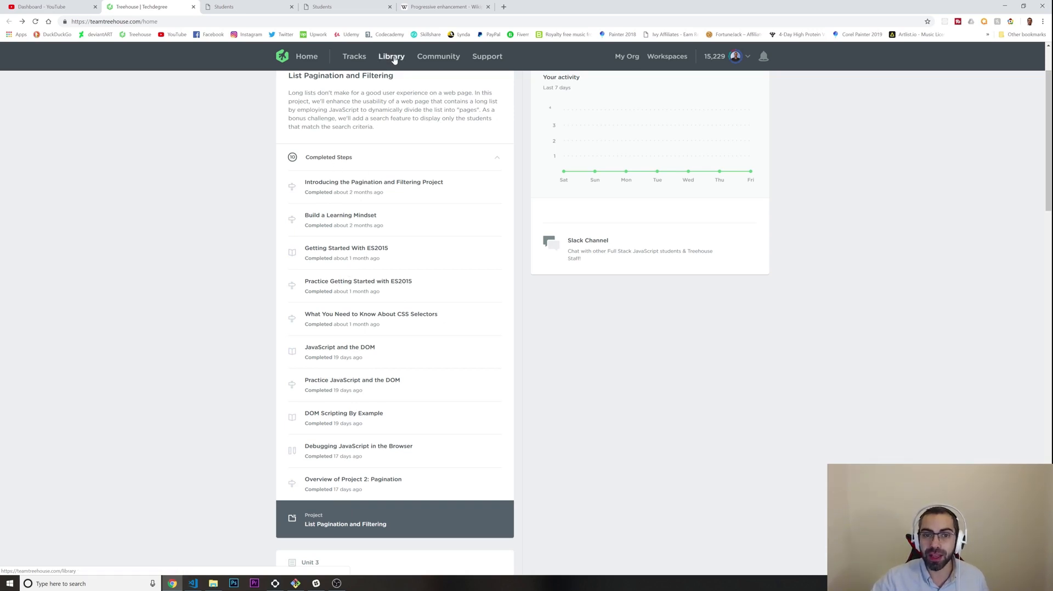
# Step: Browse the Treehouse course library topics, then return to the Techdegree home page
pyautogui.click(391, 57)
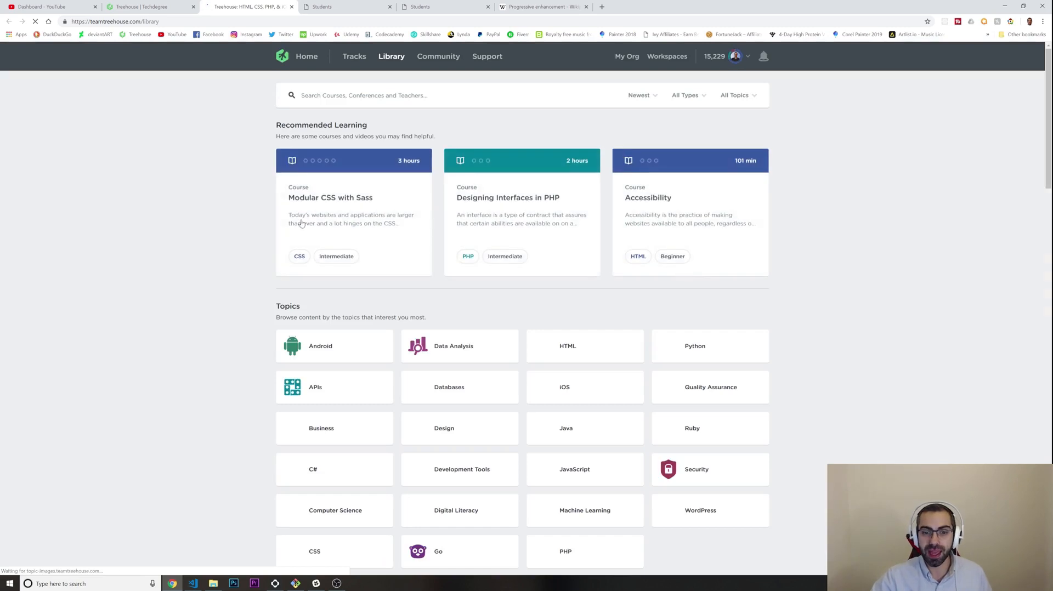
pyautogui.scroll(-3)
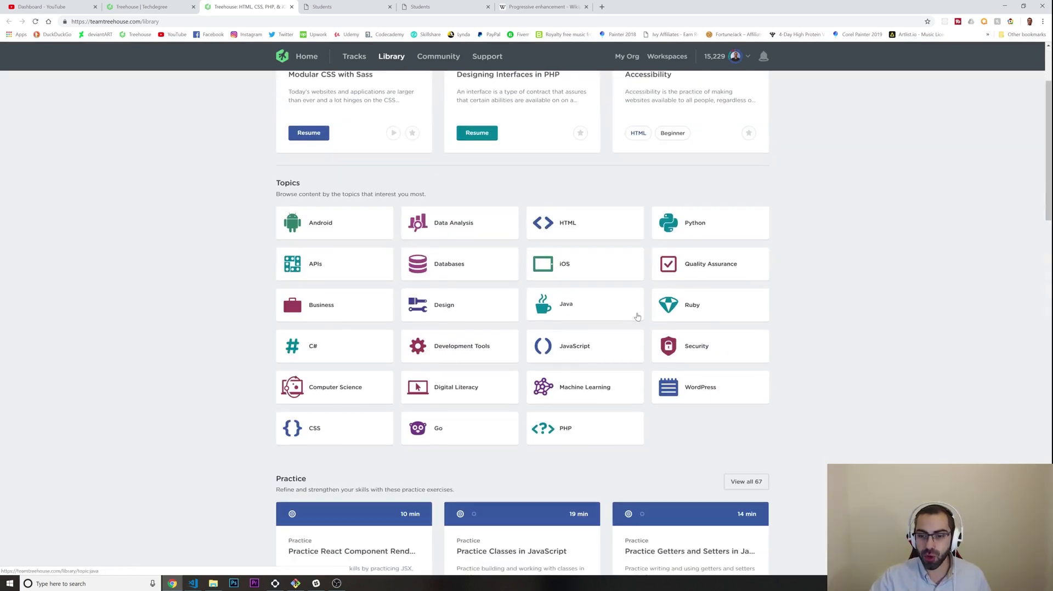
pyautogui.moveTo(531, 387)
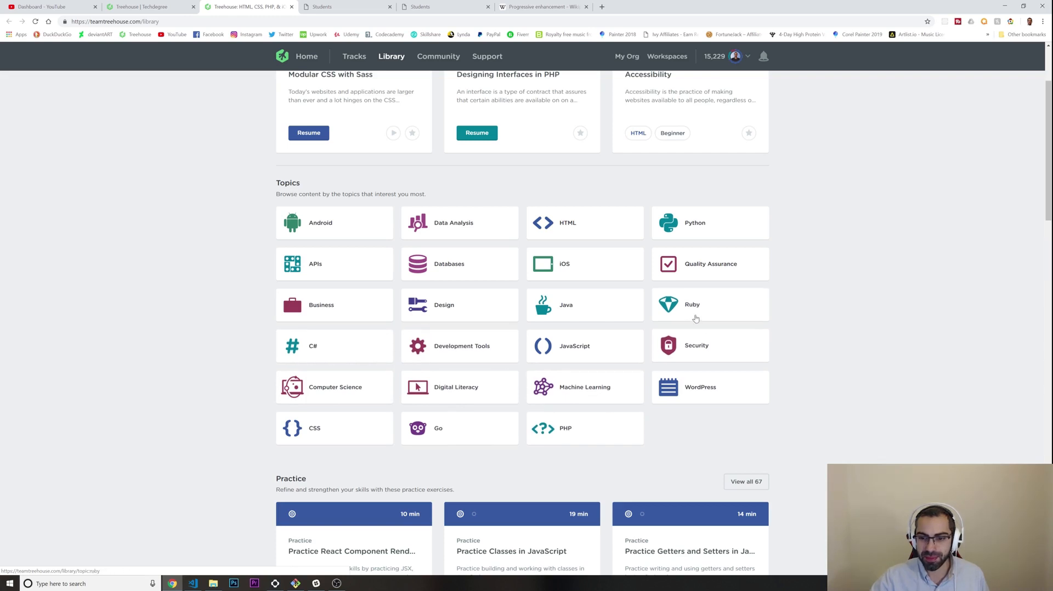
pyautogui.scroll(-3)
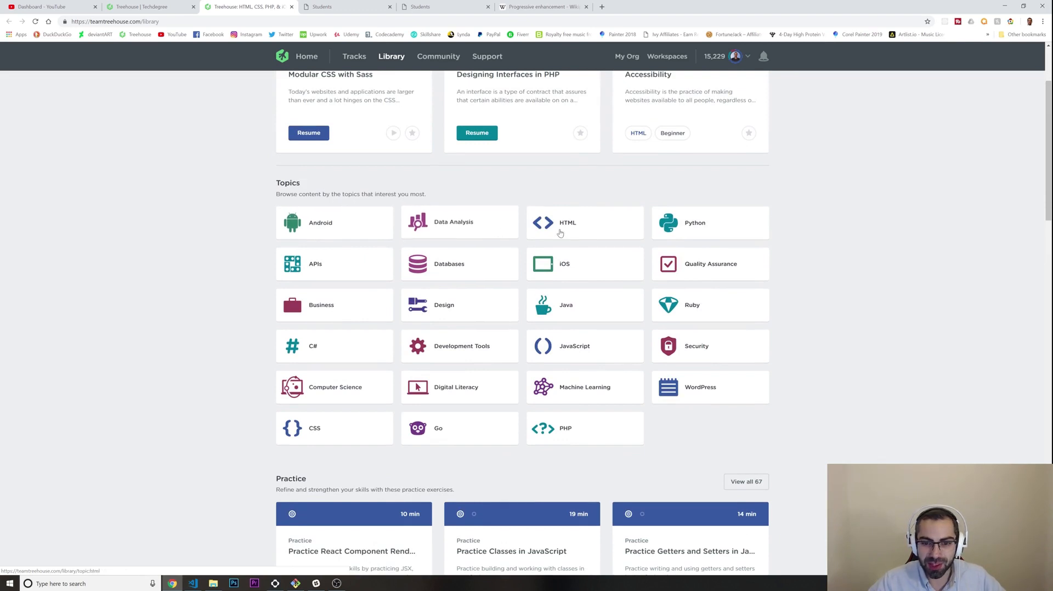
pyautogui.moveTo(581, 309)
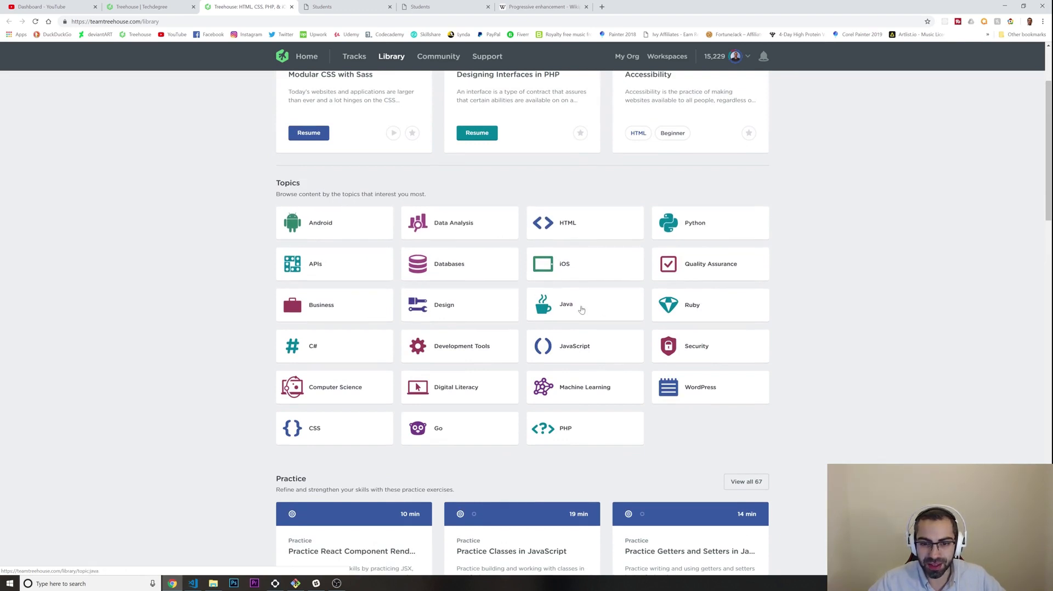
pyautogui.click(575, 347)
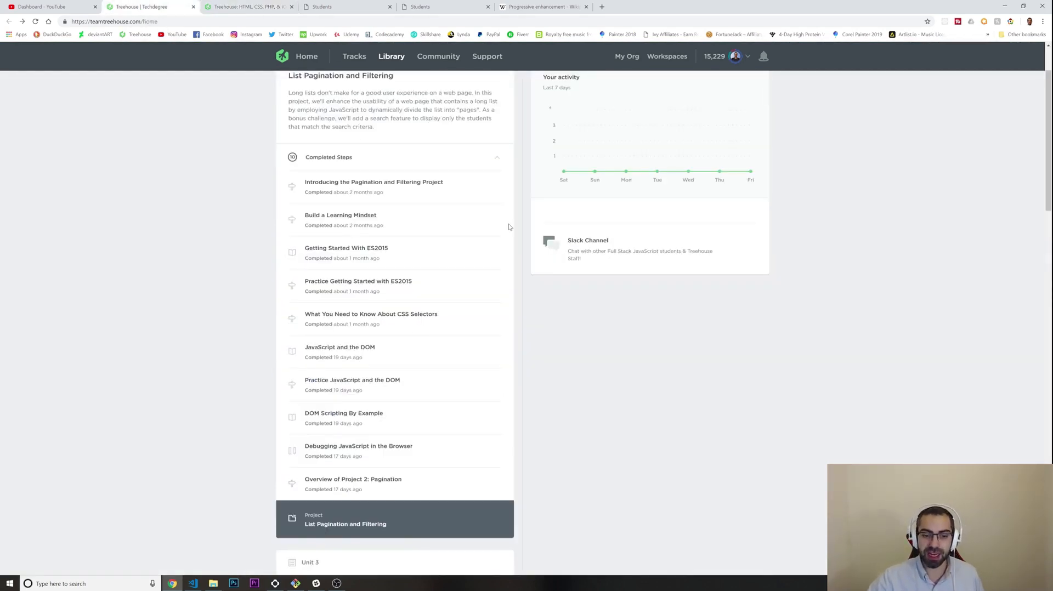
# Step: Open the List Pagination and Filtering project from the Techdegree page
pyautogui.scroll(-3)
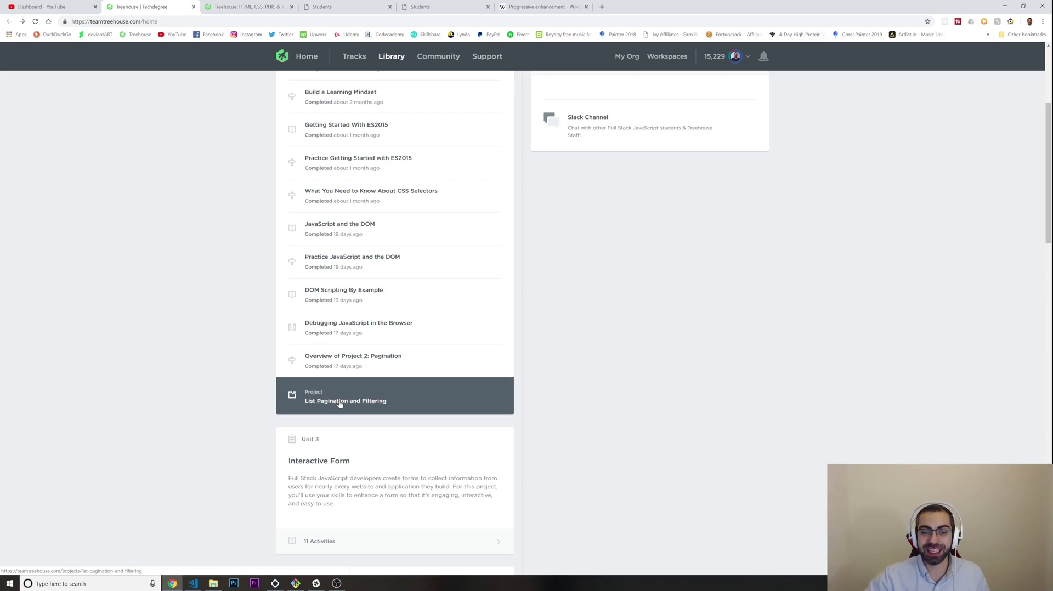
pyautogui.click(340, 402)
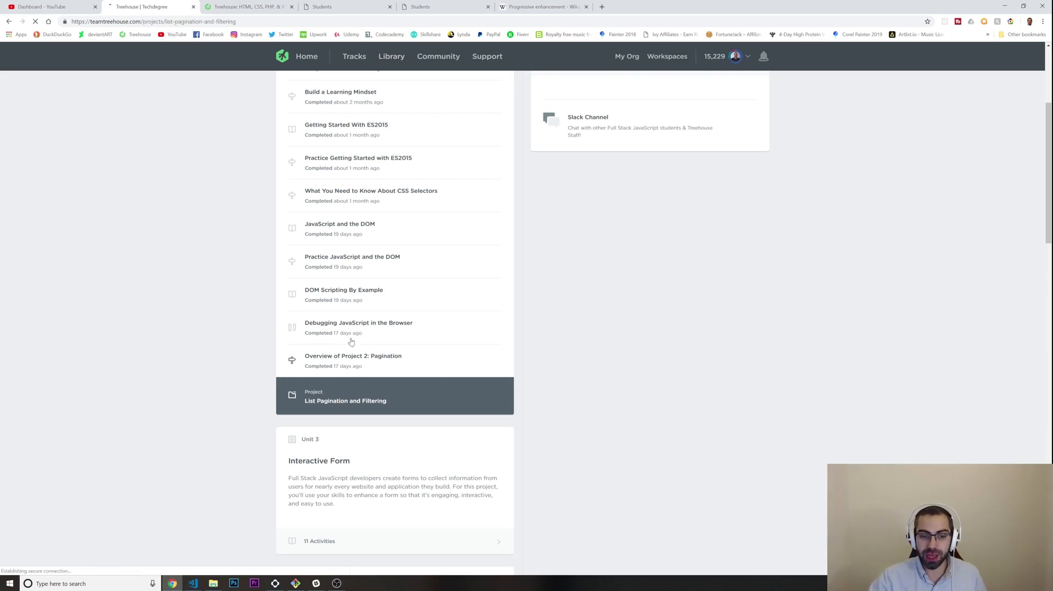
pyautogui.click(344, 402)
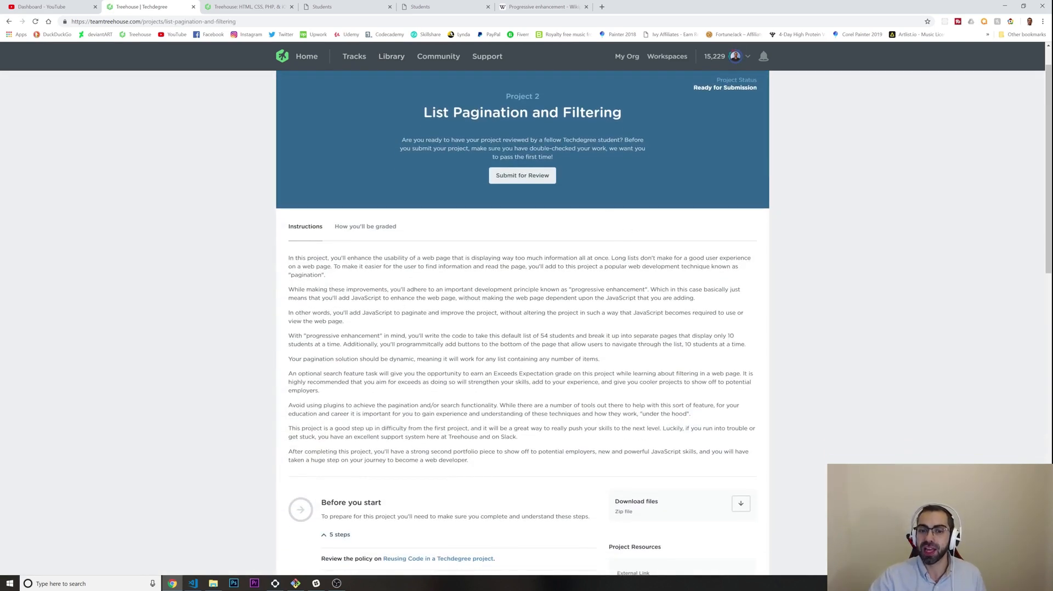
# Step: Read down through the project instructions and preparation steps
pyautogui.scroll(-3)
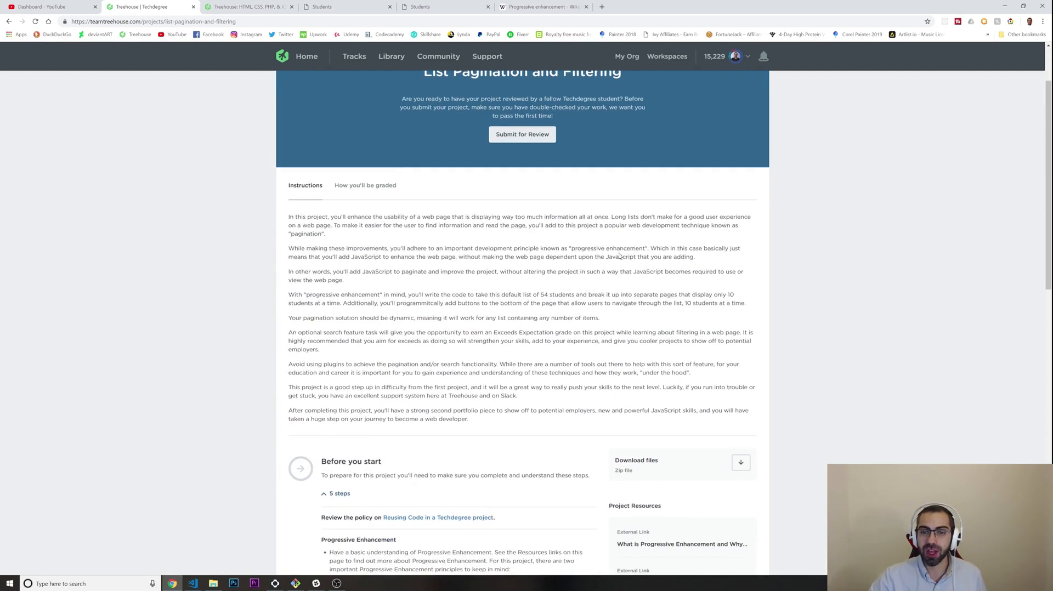
pyautogui.scroll(-3)
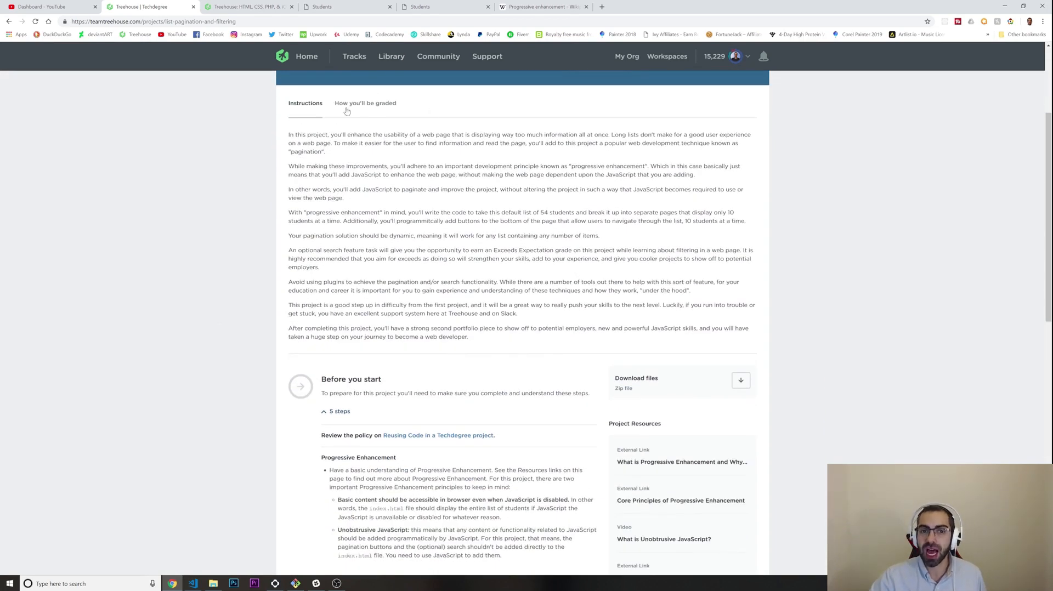
pyautogui.scroll(-3)
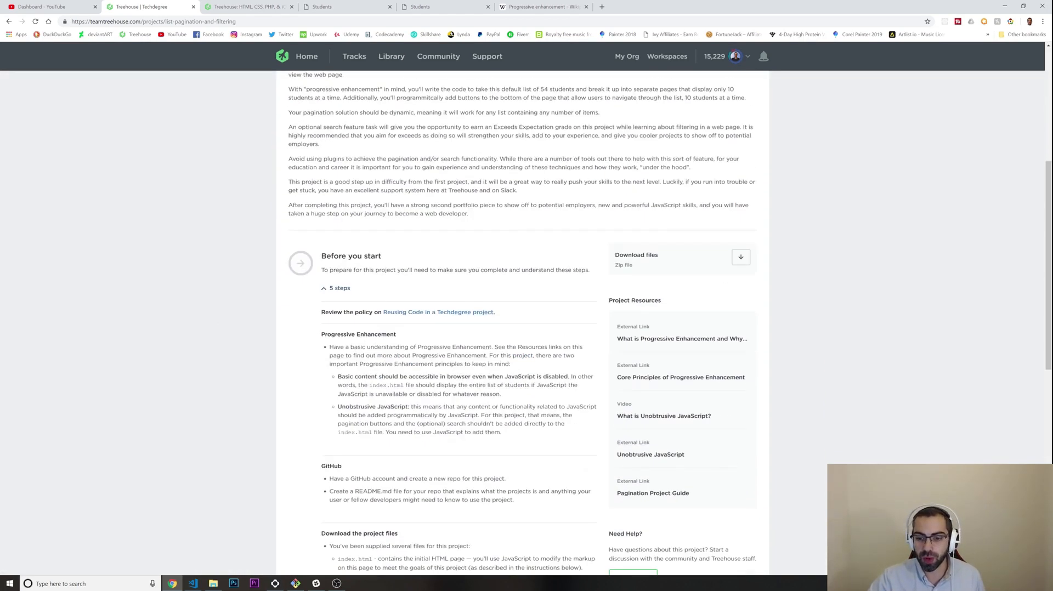
pyautogui.scroll(-3)
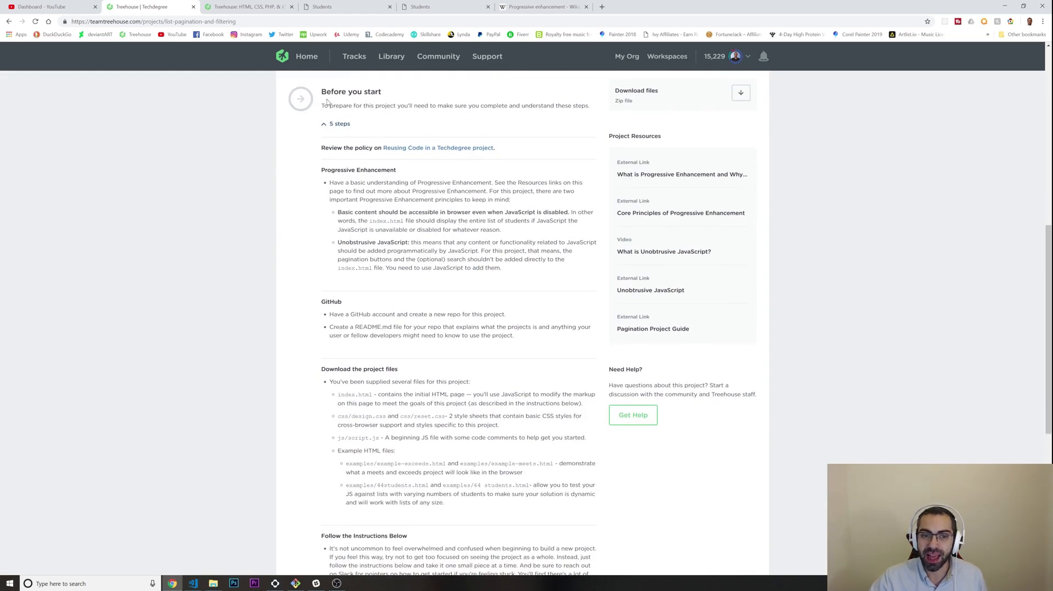
pyautogui.scroll(-3)
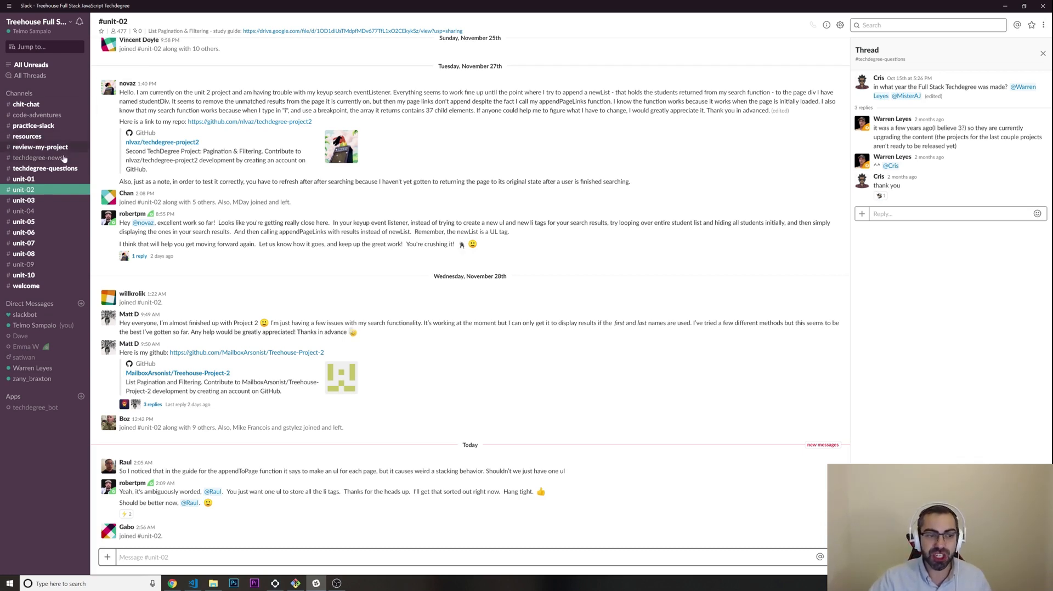
pyautogui.moveTo(237, 217)
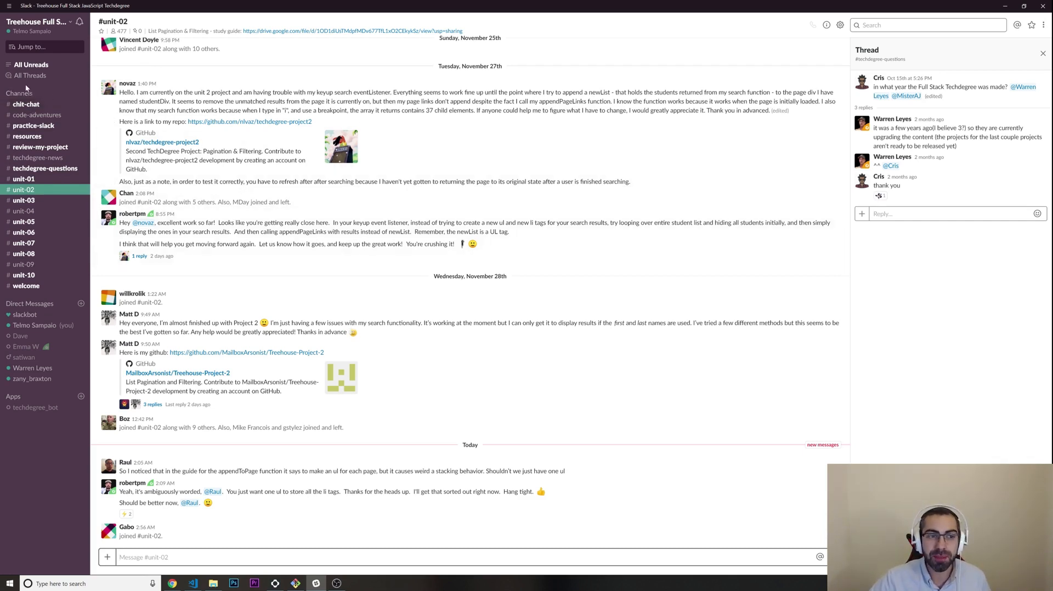
pyautogui.moveTo(25, 147)
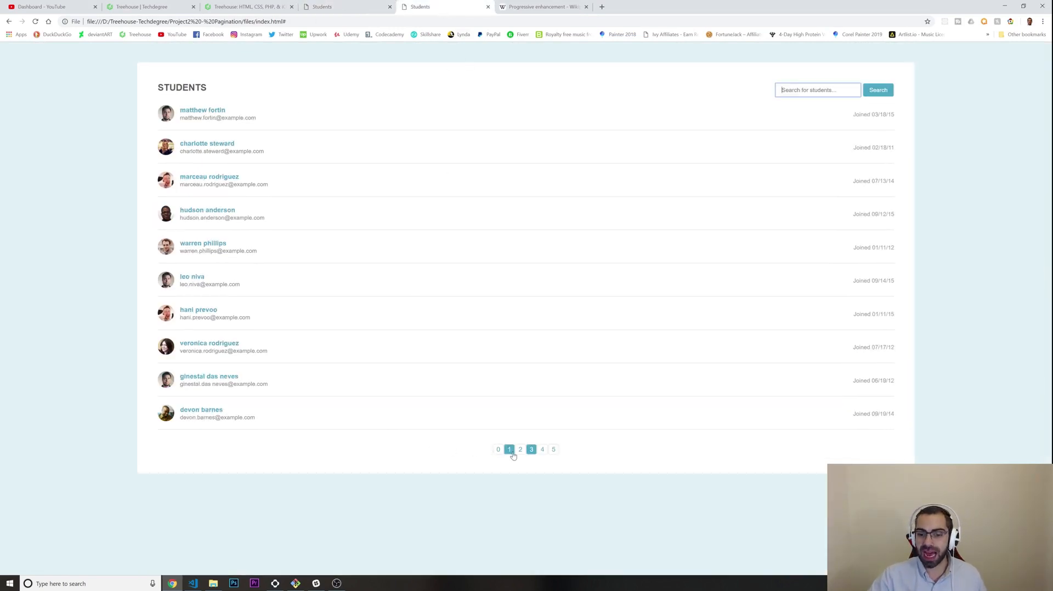
# Step: Show page 1 of the student list and focus the student name search field
pyautogui.click(531, 450)
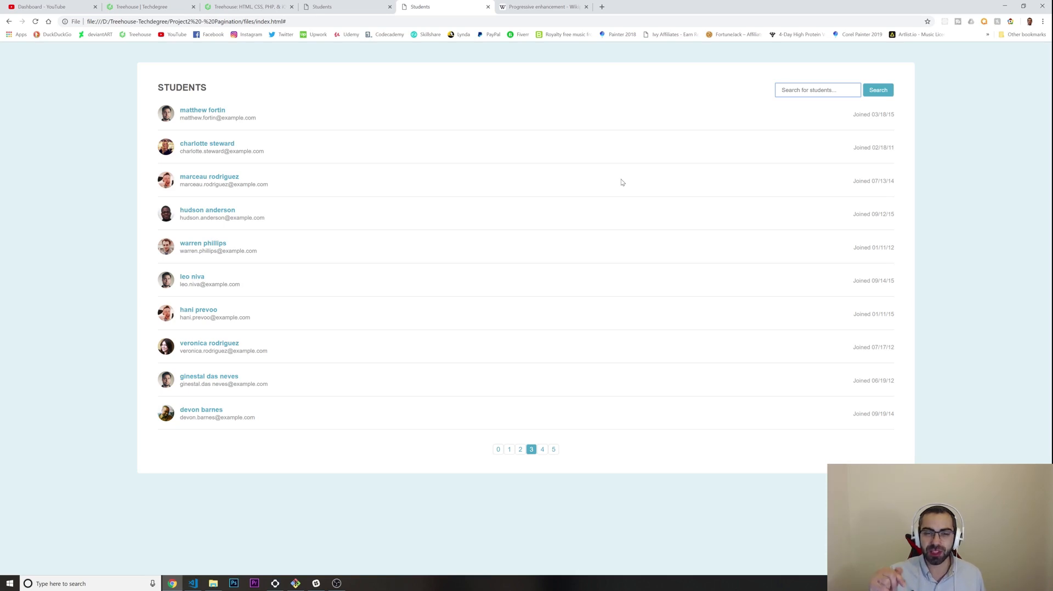
pyautogui.click(817, 90)
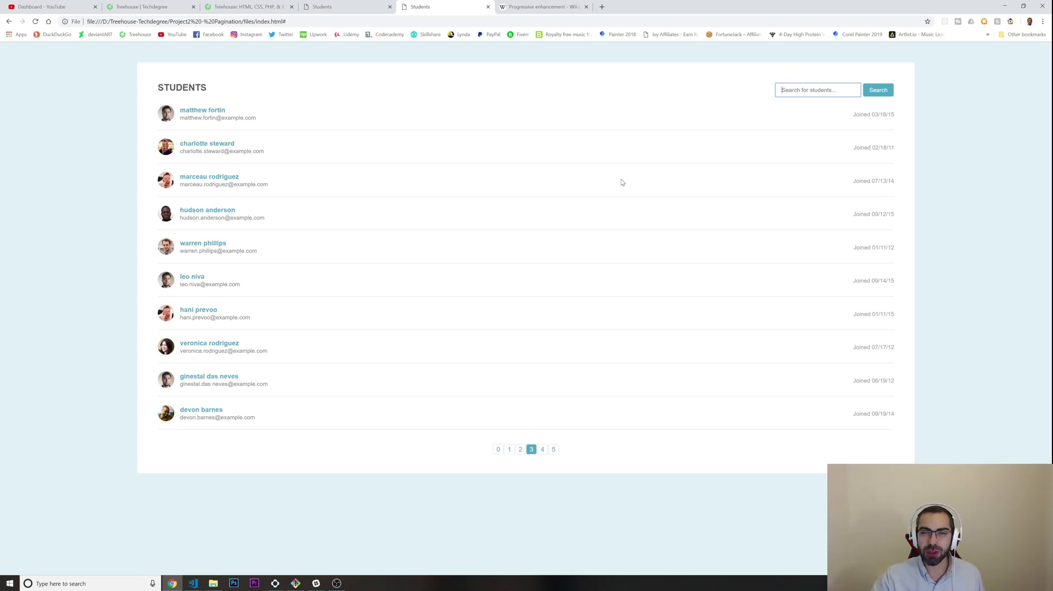